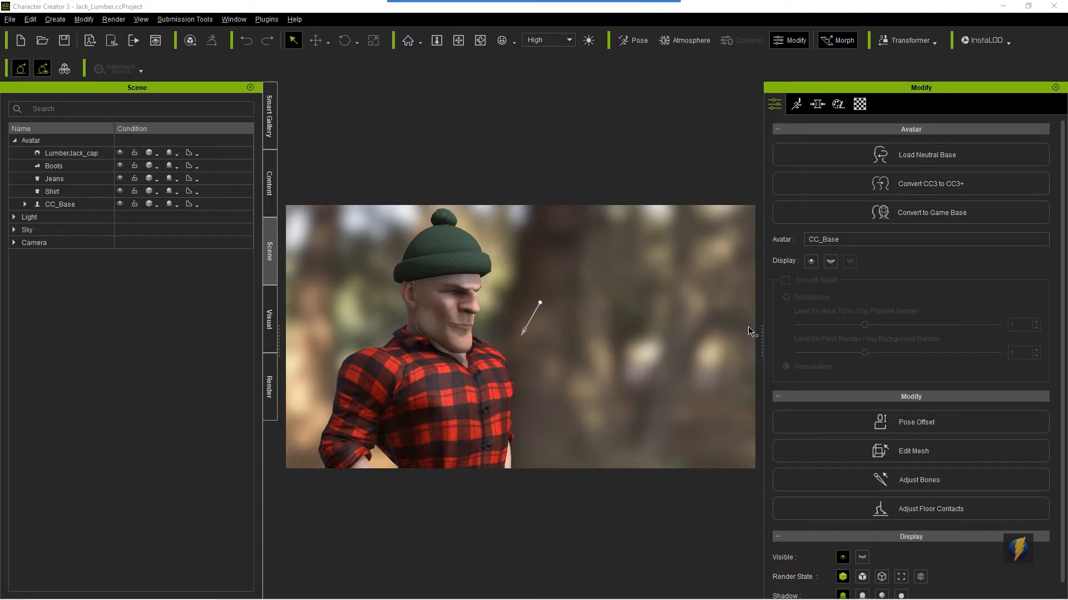
mouse_move(570, 329)
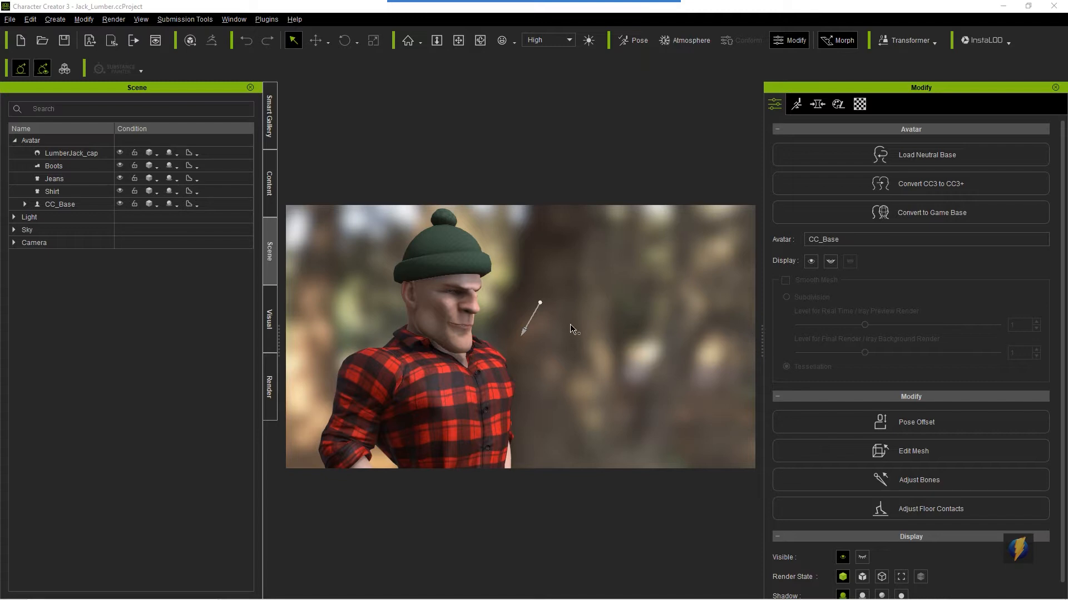
mouse_move(663, 376)
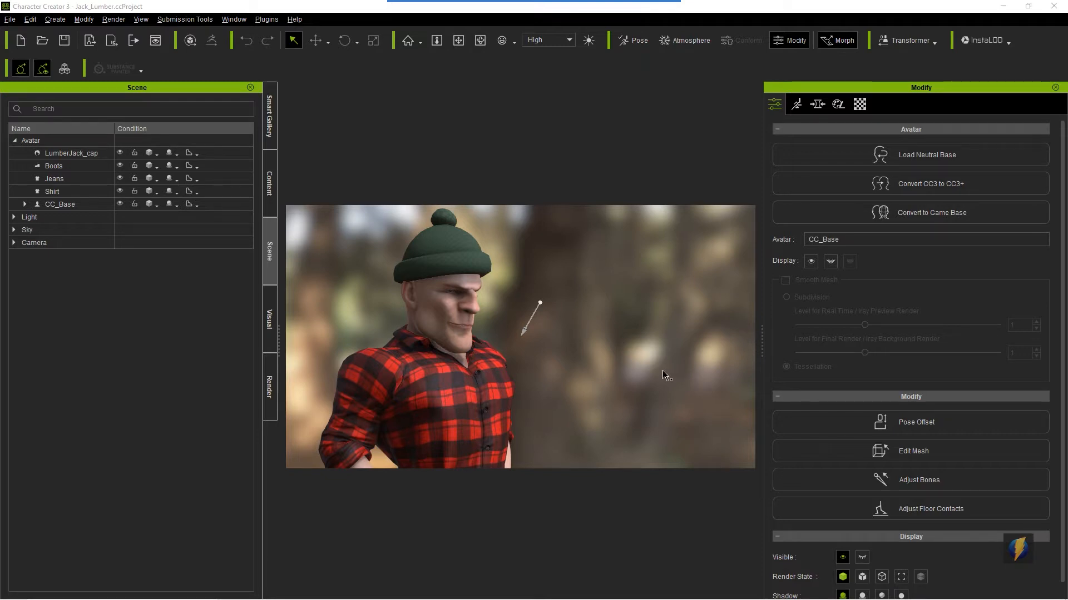
mouse_move(531, 415)
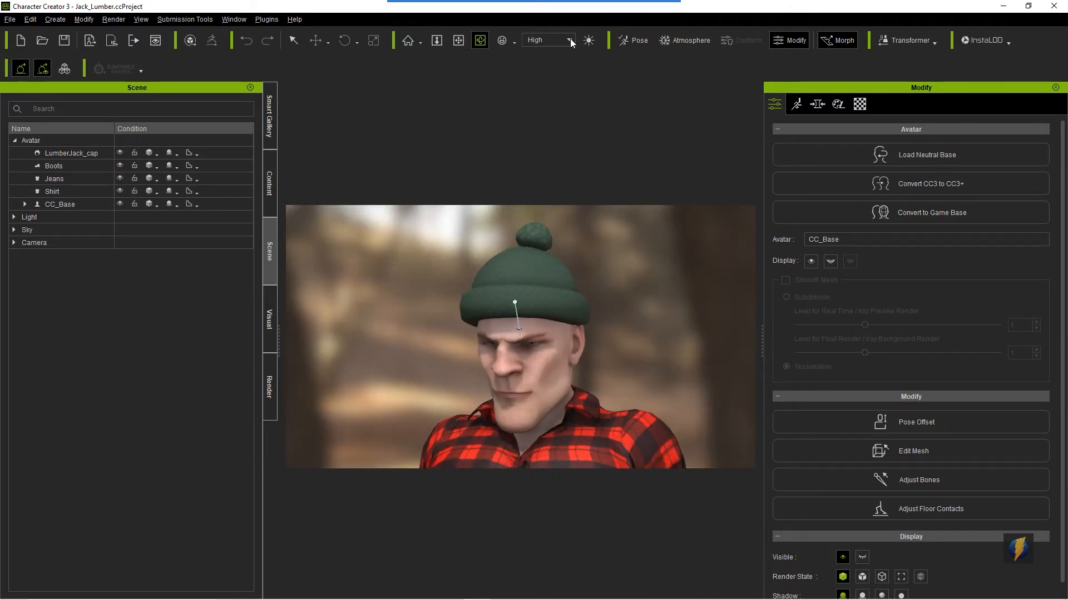
Step: Zoom to fit so the whole lumberjack, cap to boots, fills the viewport
click(569, 40)
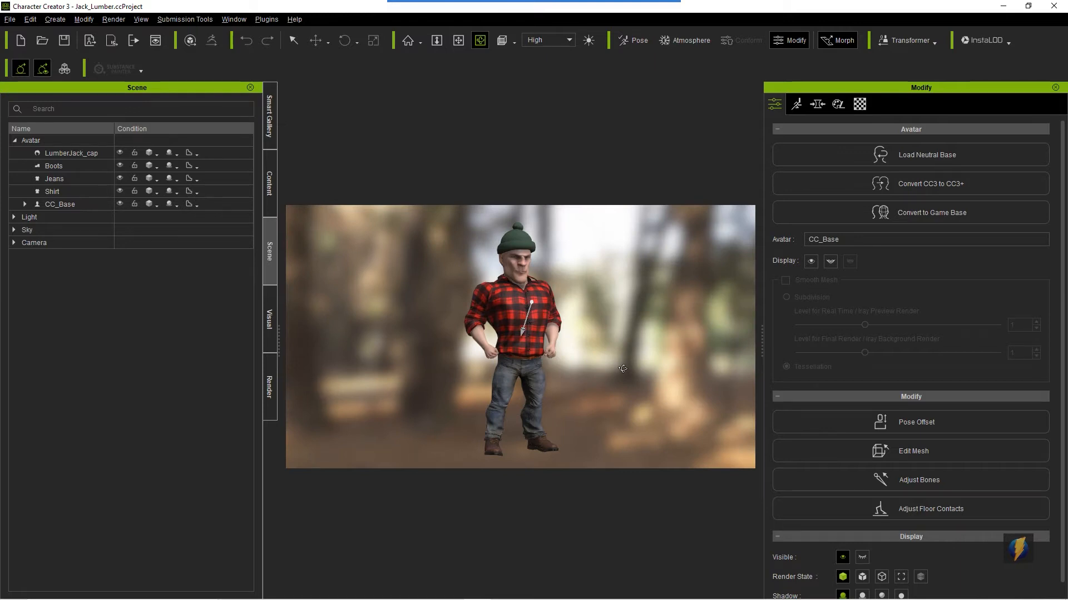
mouse_move(258, 218)
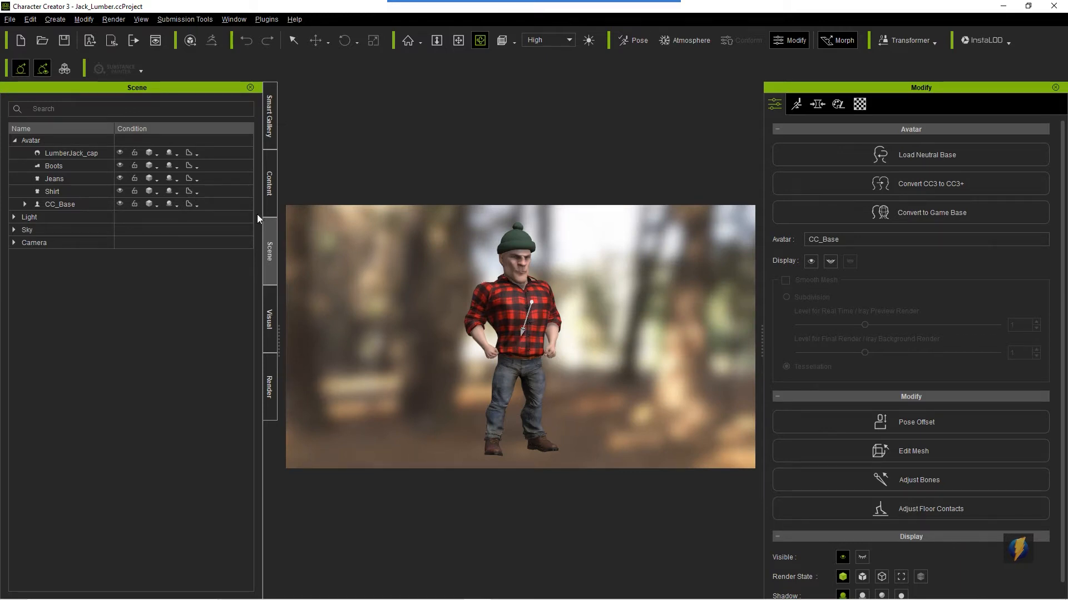
Step: Apply the _Default MotionPlus template so the lumberjack stands in a T-pose, then return to the scene list
click(270, 191)
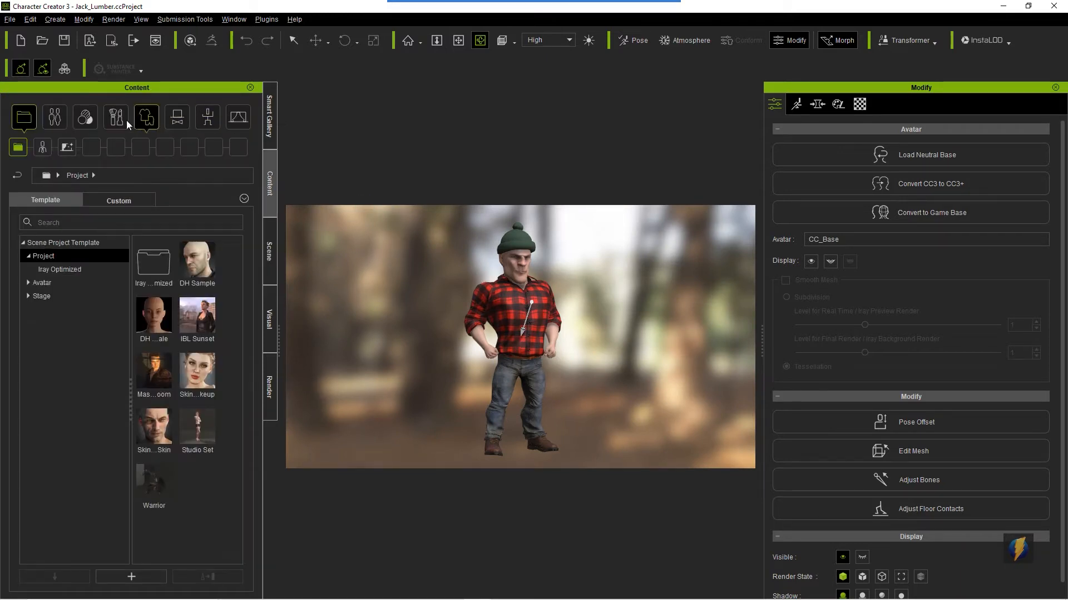
click(207, 118)
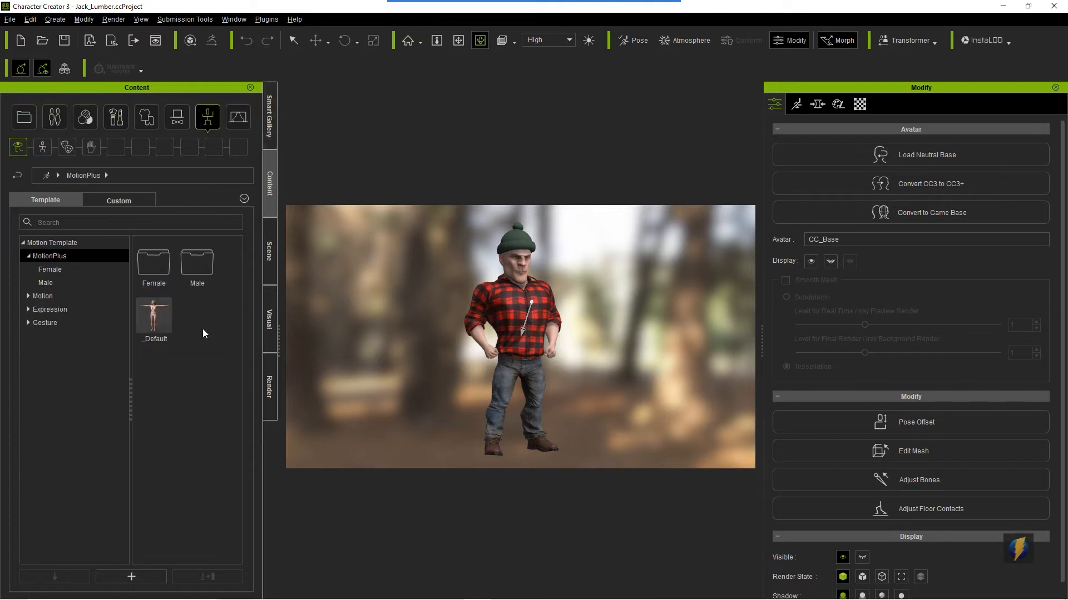
double_click(154, 318)
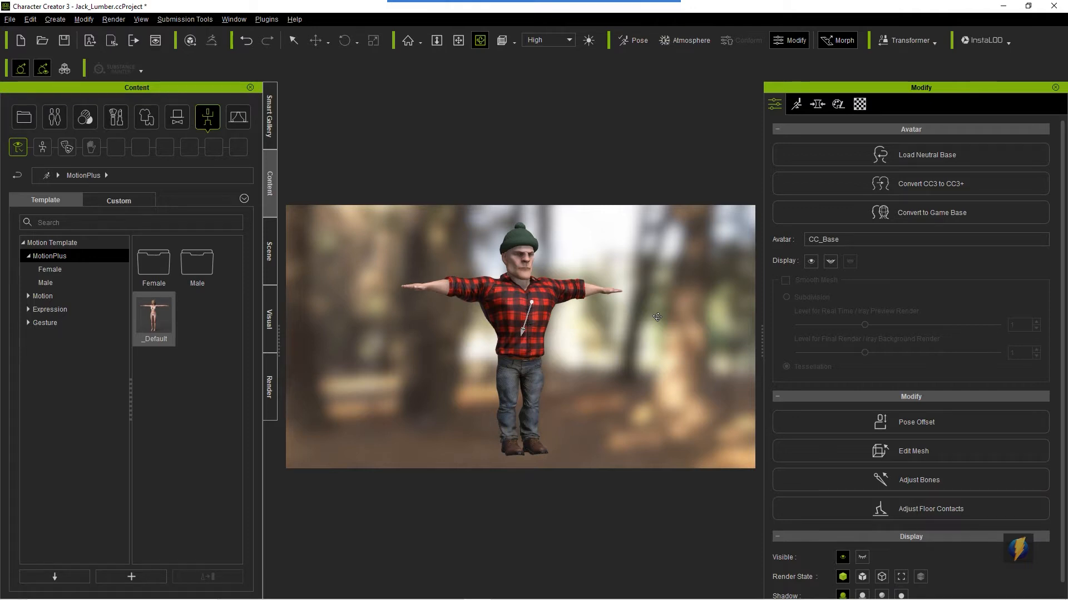
click(270, 256)
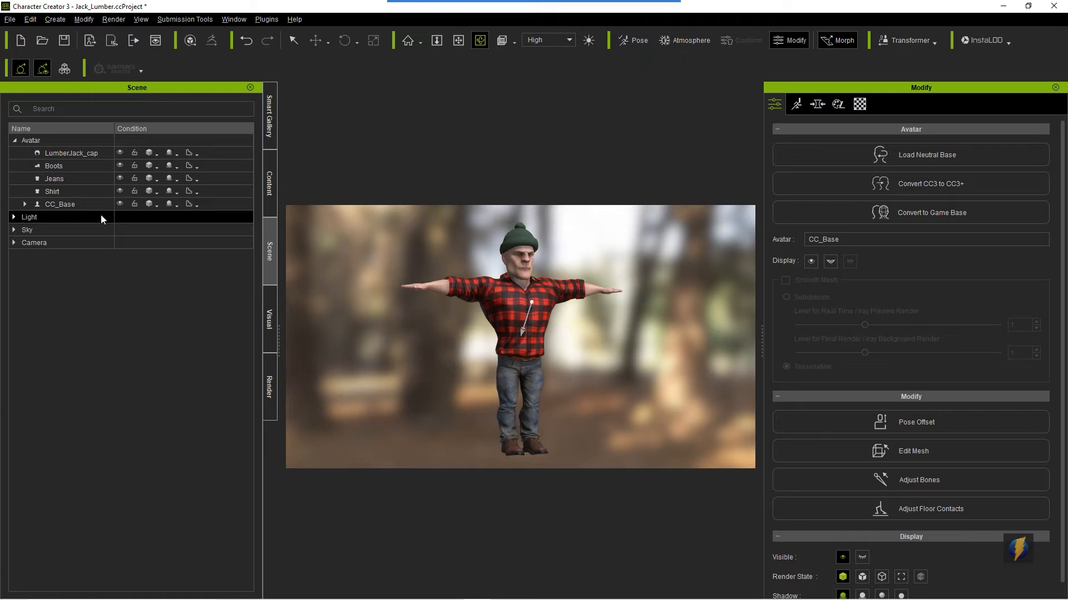
Step: Expand the Light group to show the Dir Light and GI anchor
click(13, 217)
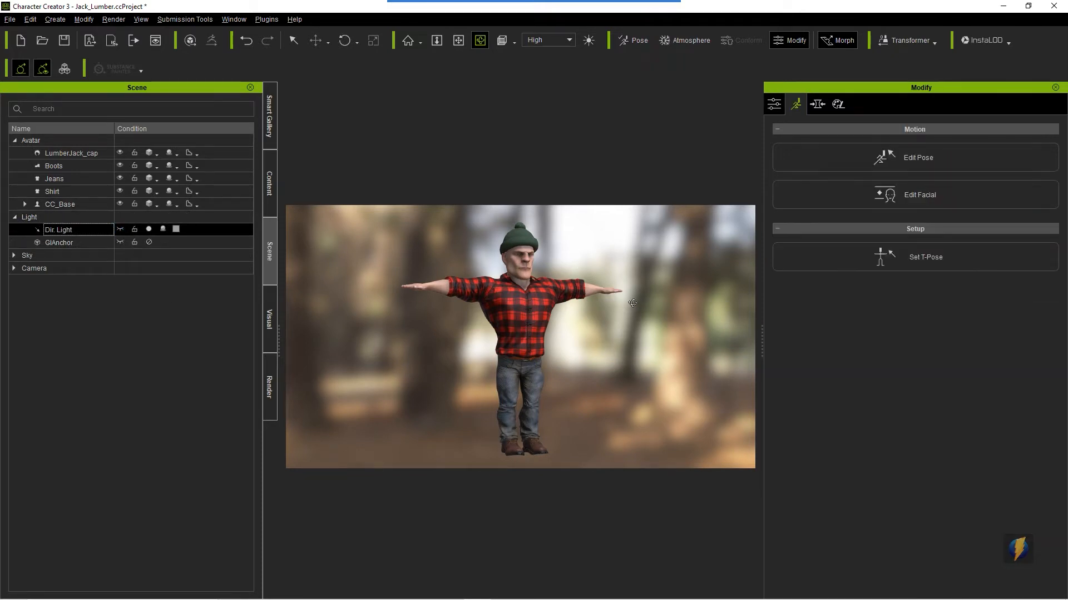
mouse_move(390, 254)
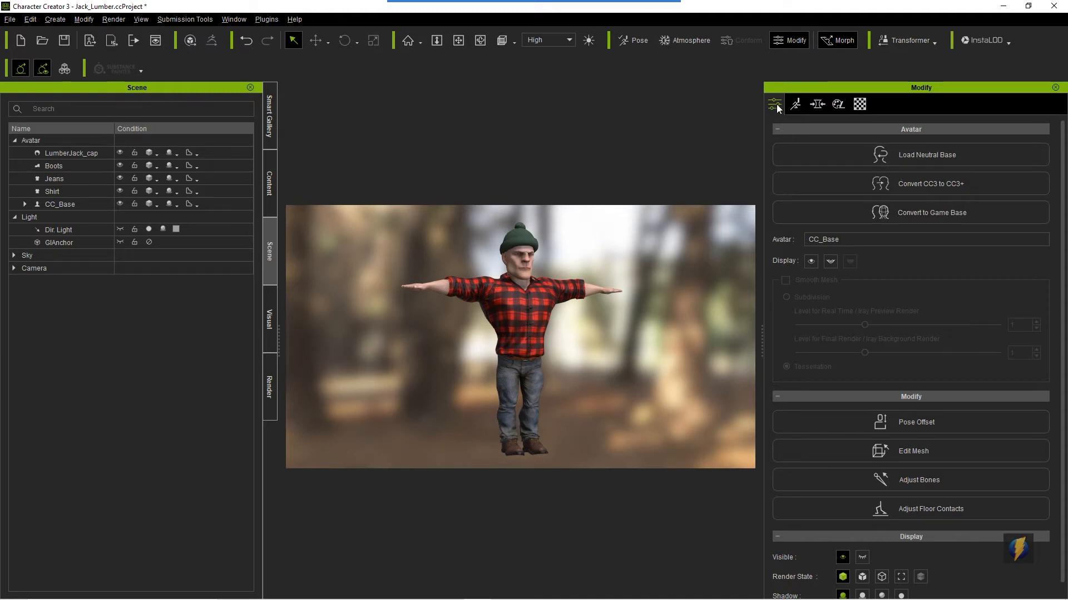
mouse_move(774, 103)
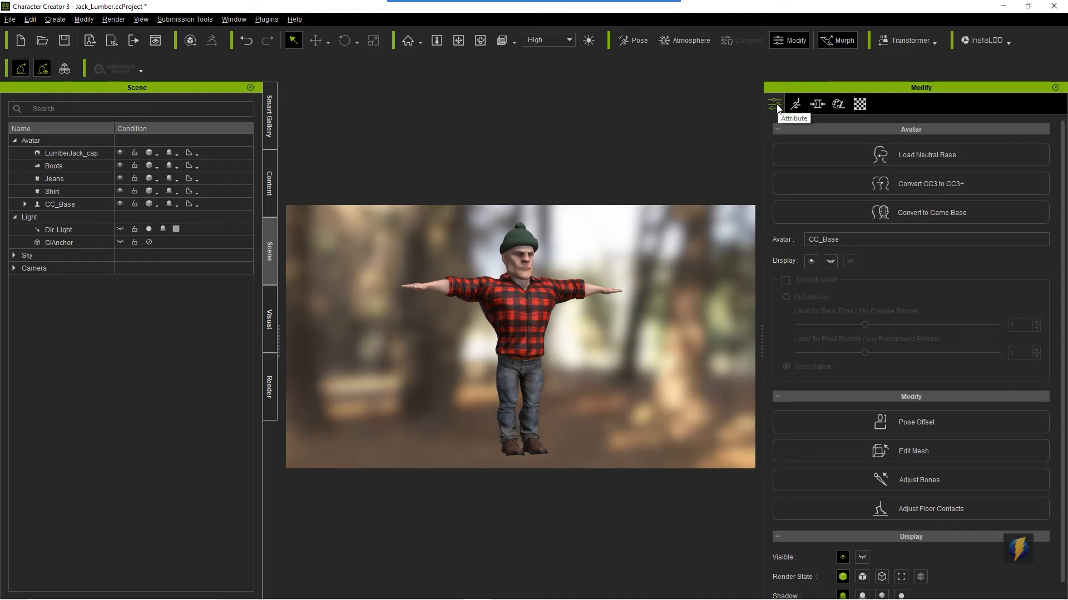
mouse_move(909, 212)
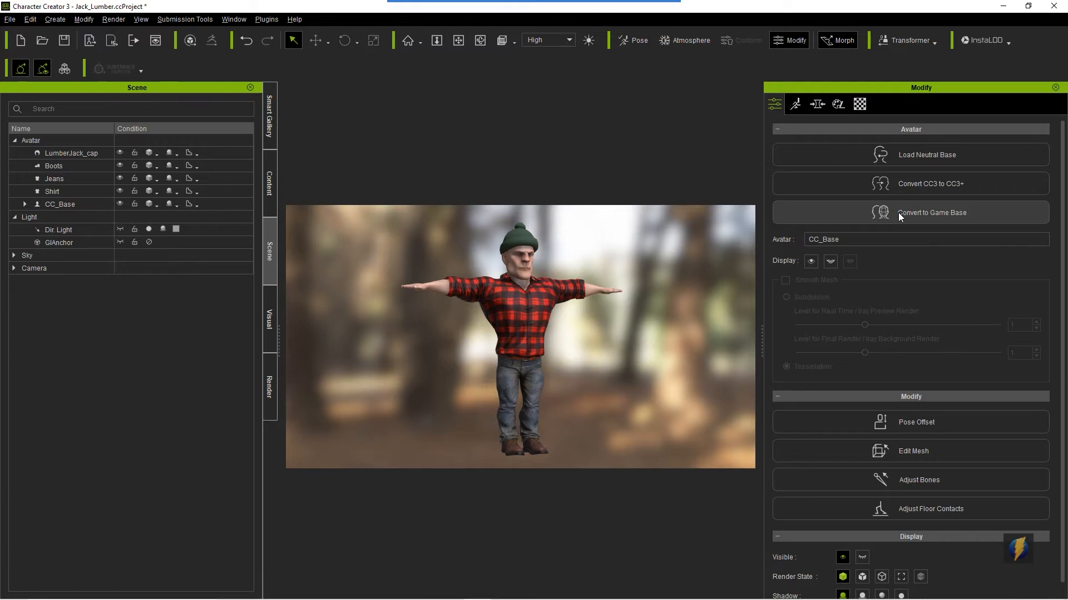
mouse_move(954, 232)
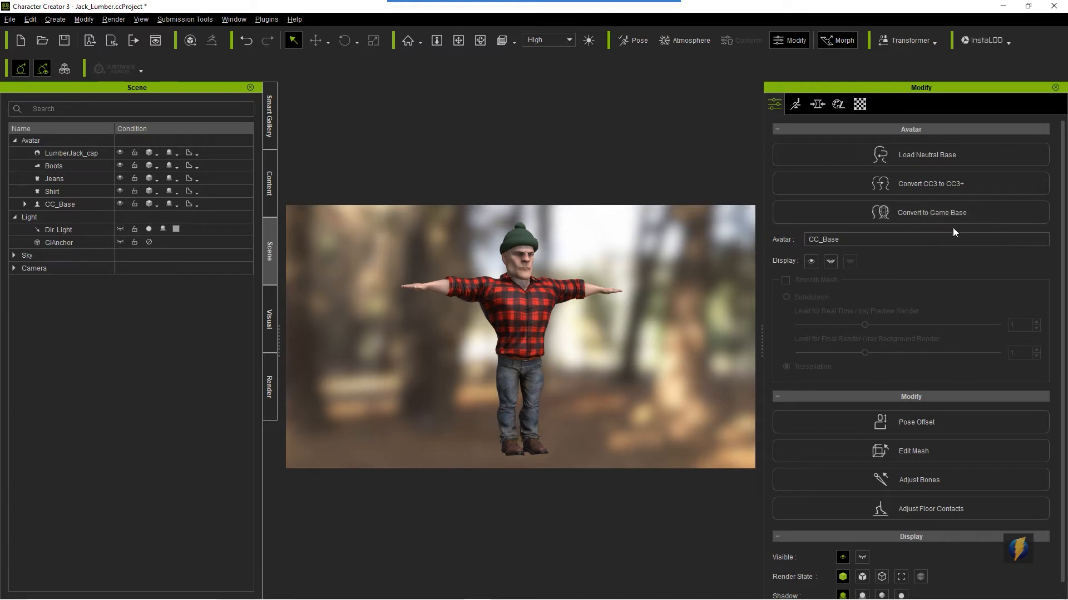
click(859, 104)
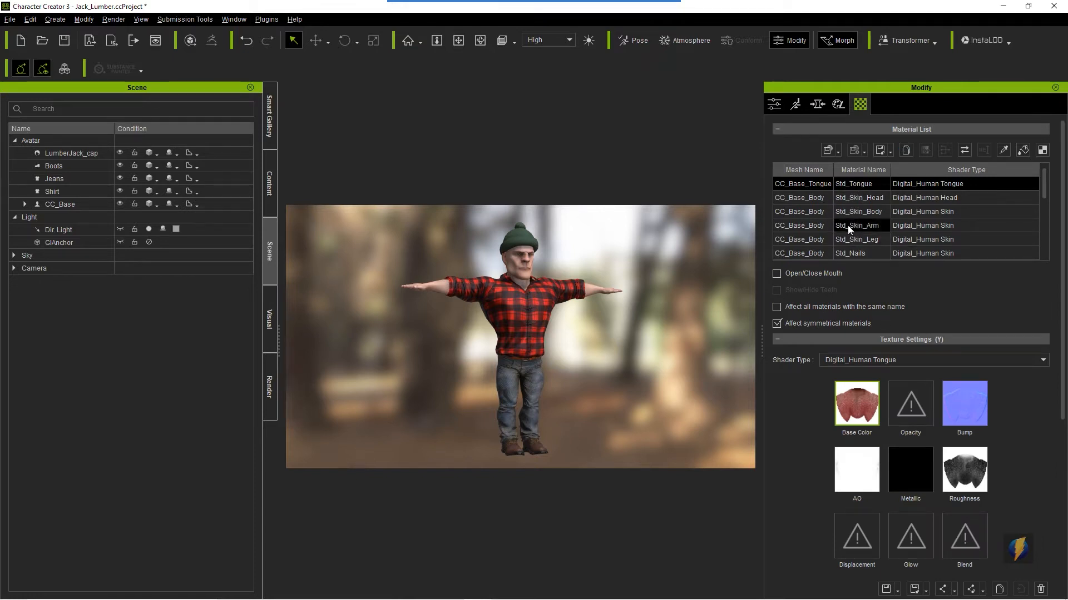
click(54, 166)
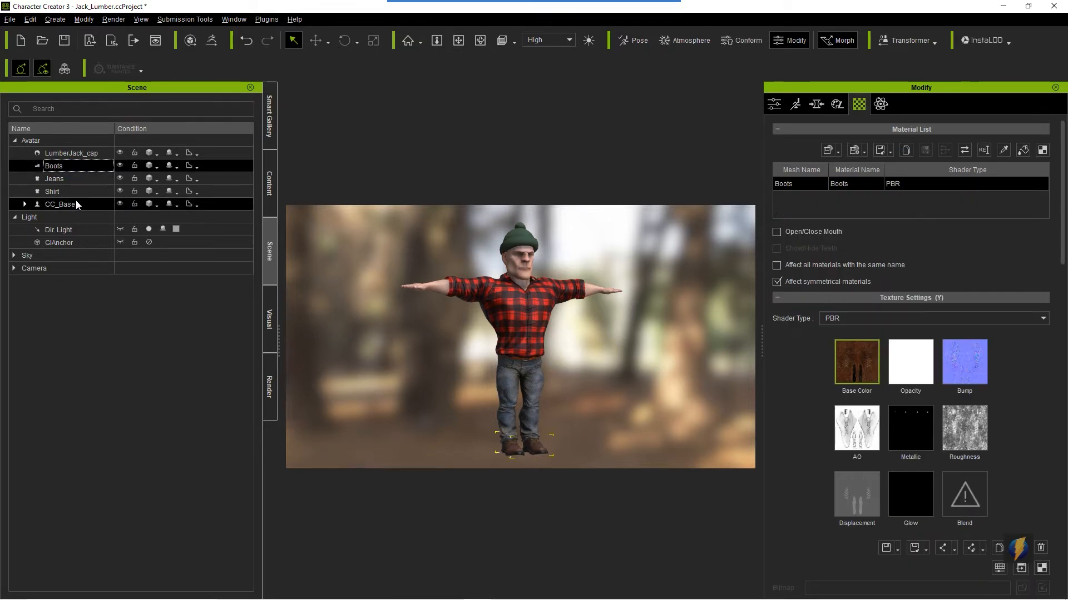
click(60, 204)
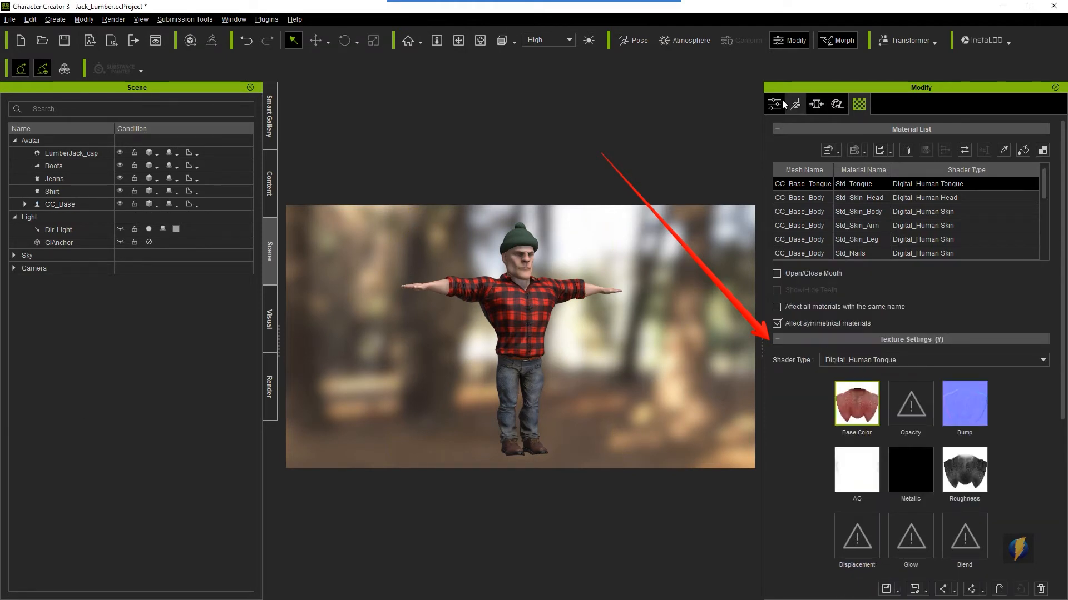
click(773, 104)
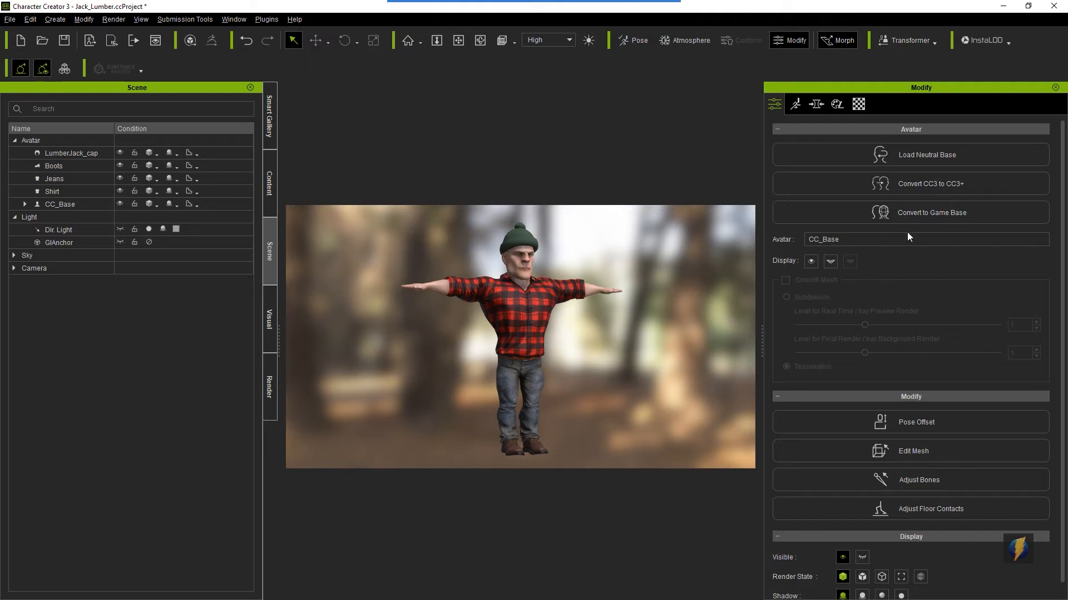
mouse_move(923, 212)
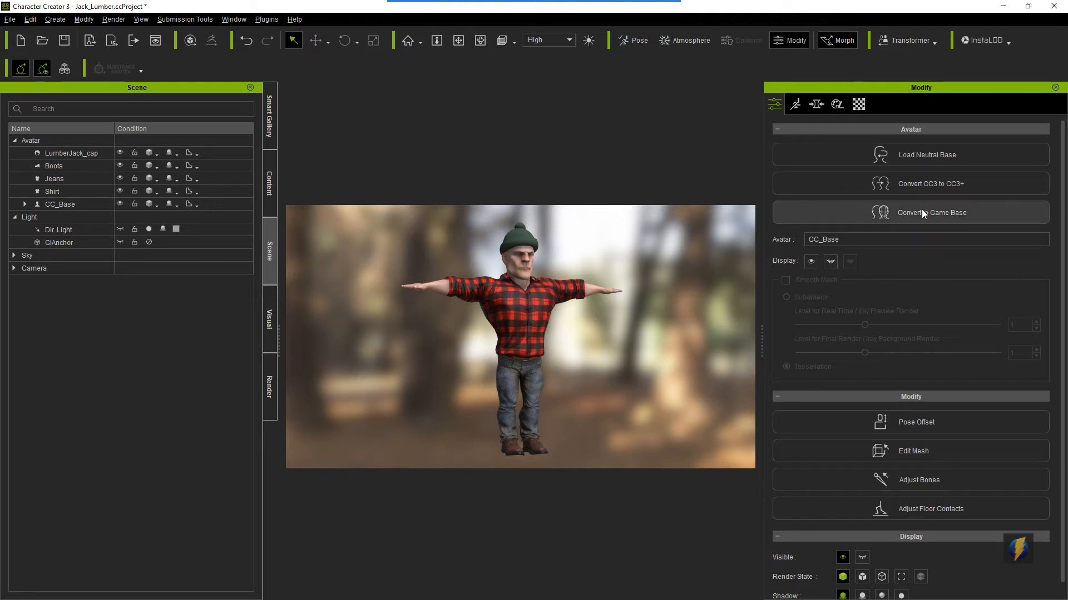
Step: Start Convert to Game Base, bringing up the Game Base UVs options
click(931, 212)
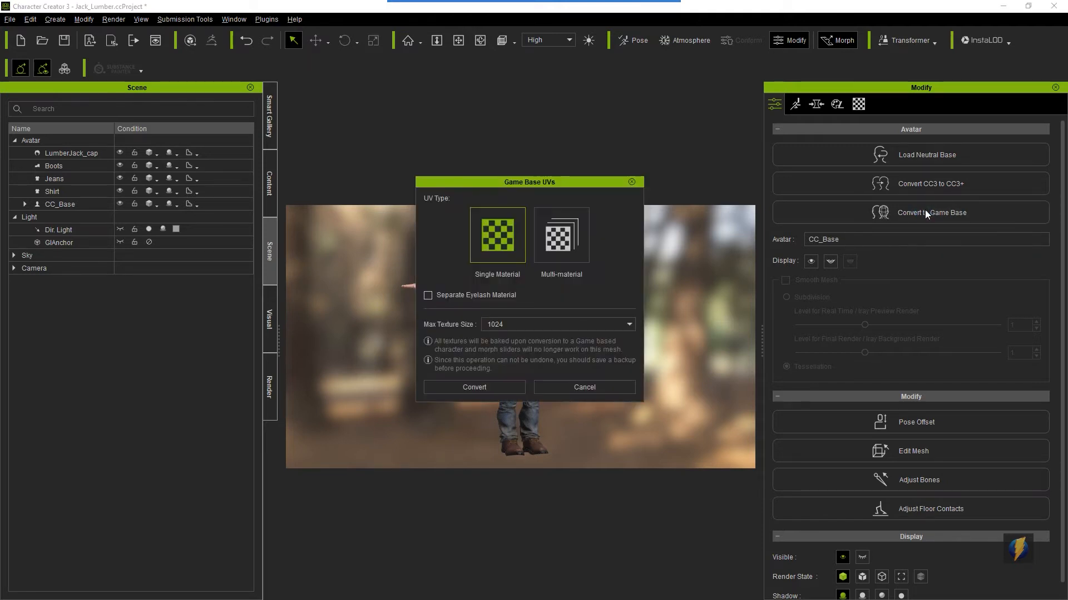
mouse_move(510, 314)
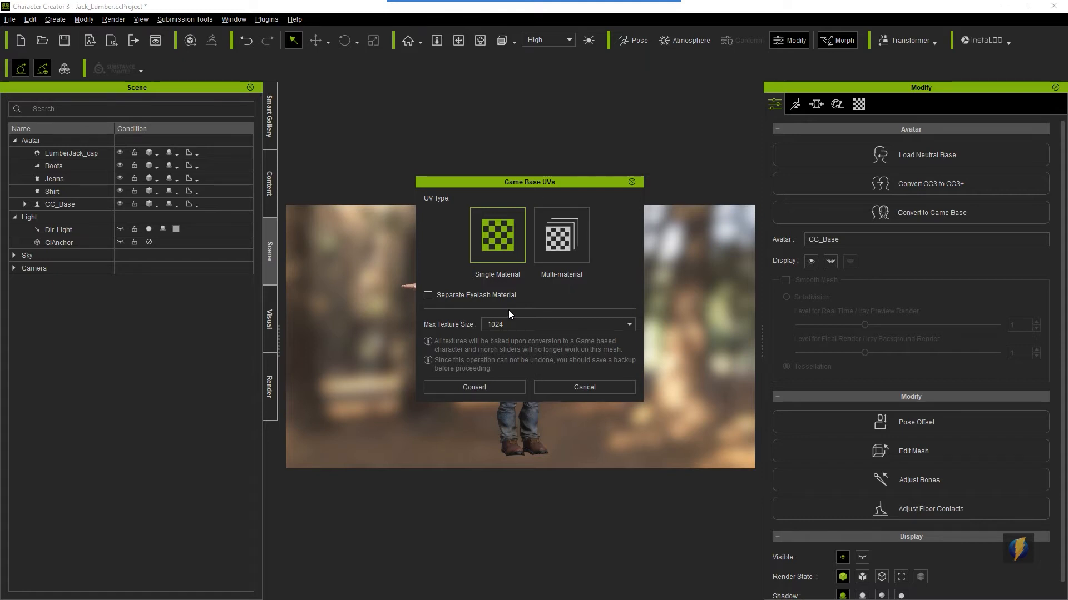
mouse_move(507, 214)
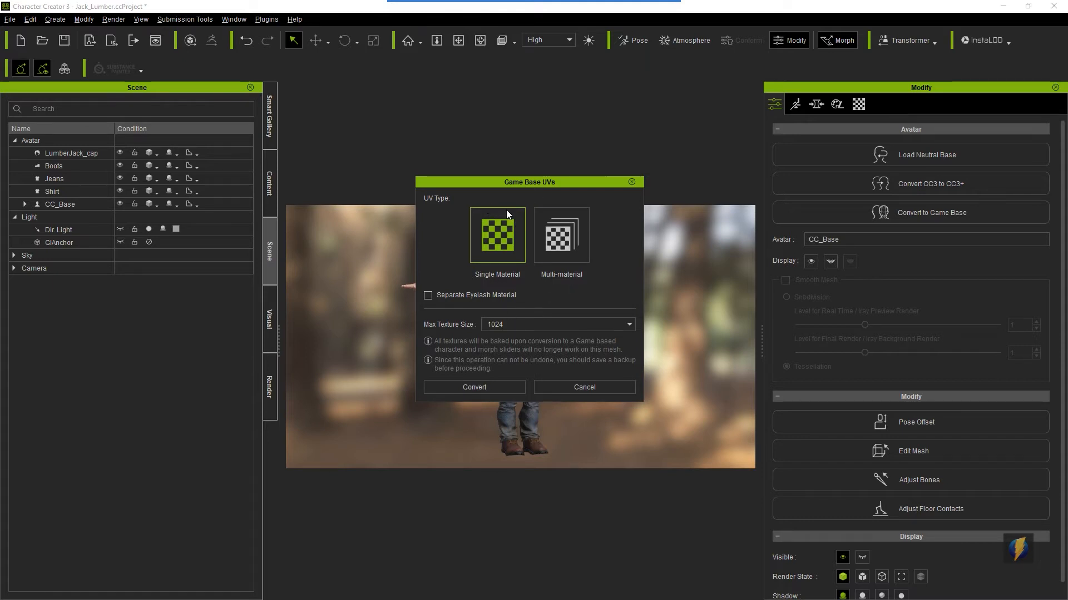
mouse_move(501, 234)
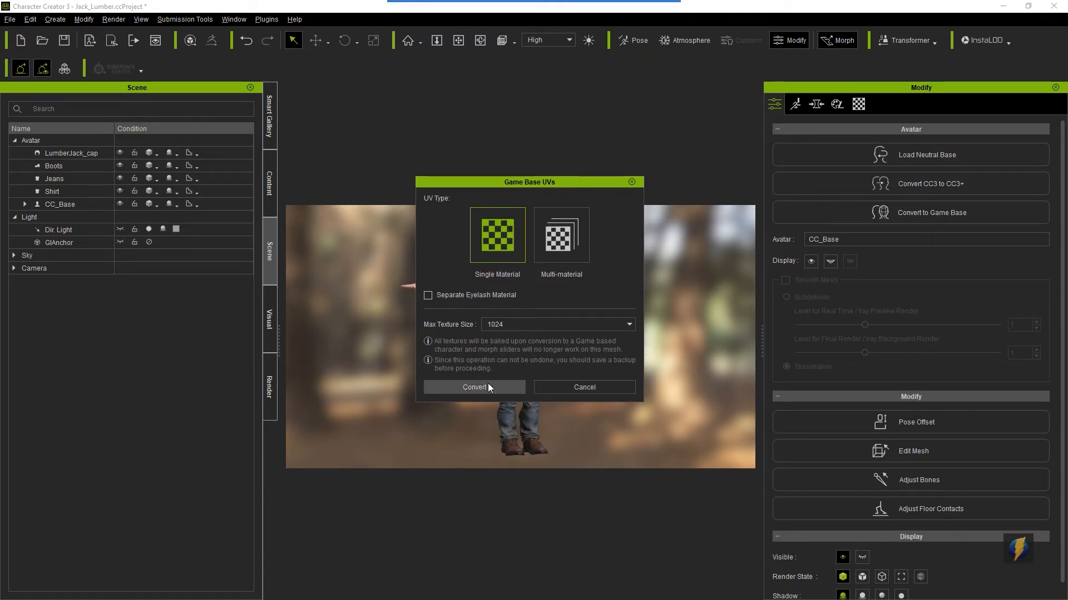
Step: Confirm the conversion with Single Material and 1024 textures and accept the skin weights warning
click(474, 387)
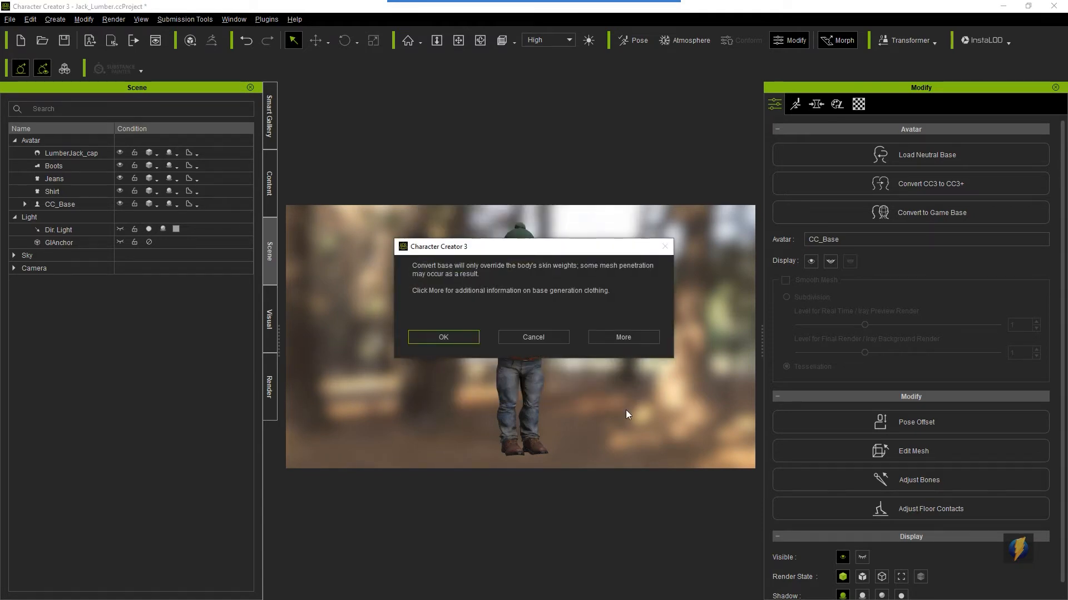
mouse_move(579, 278)
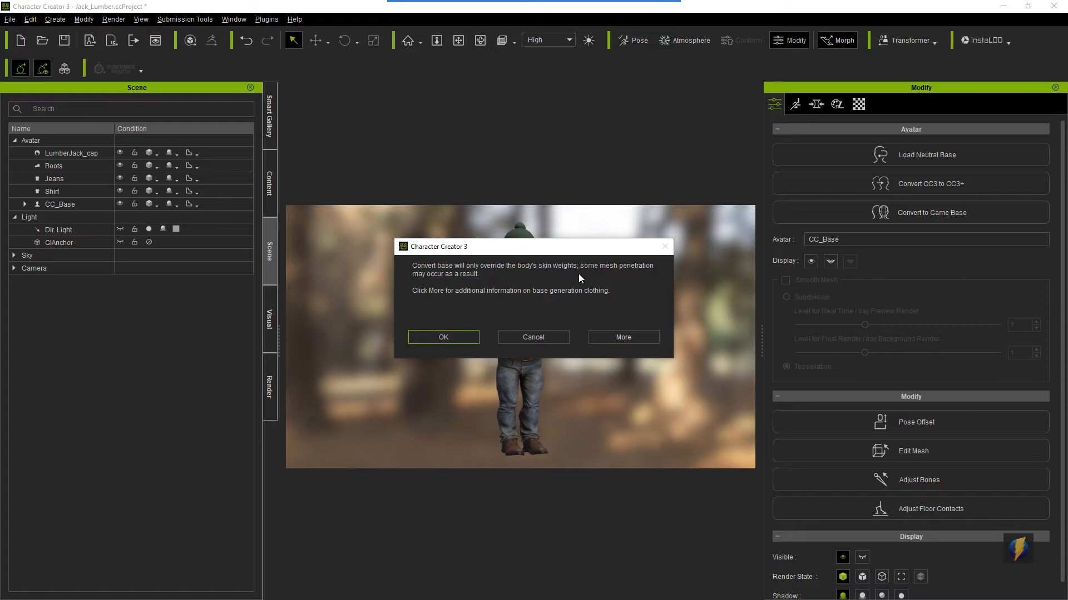
mouse_move(552, 298)
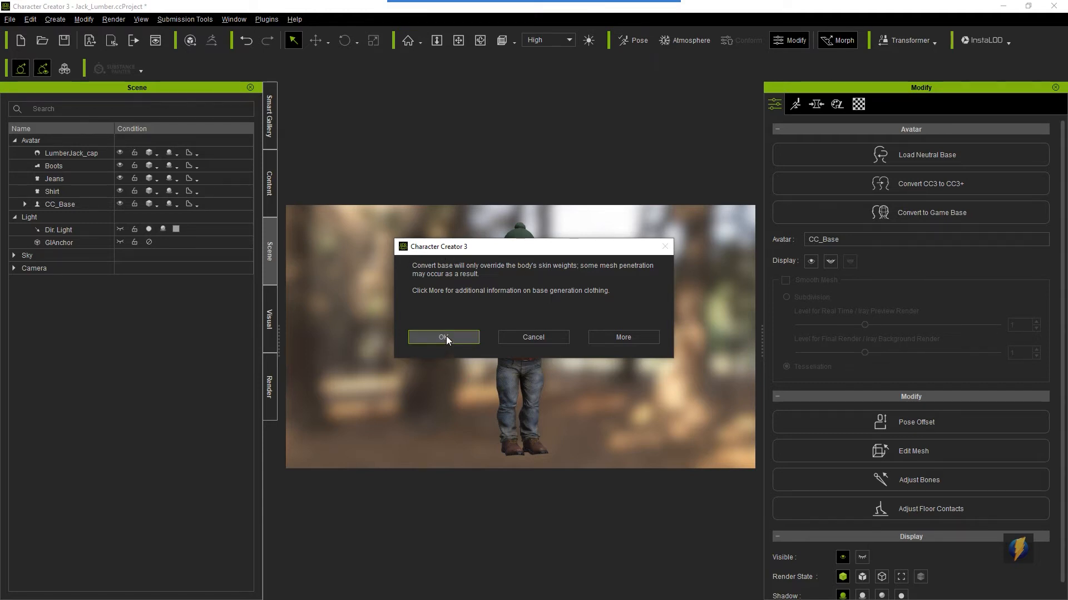
click(442, 337)
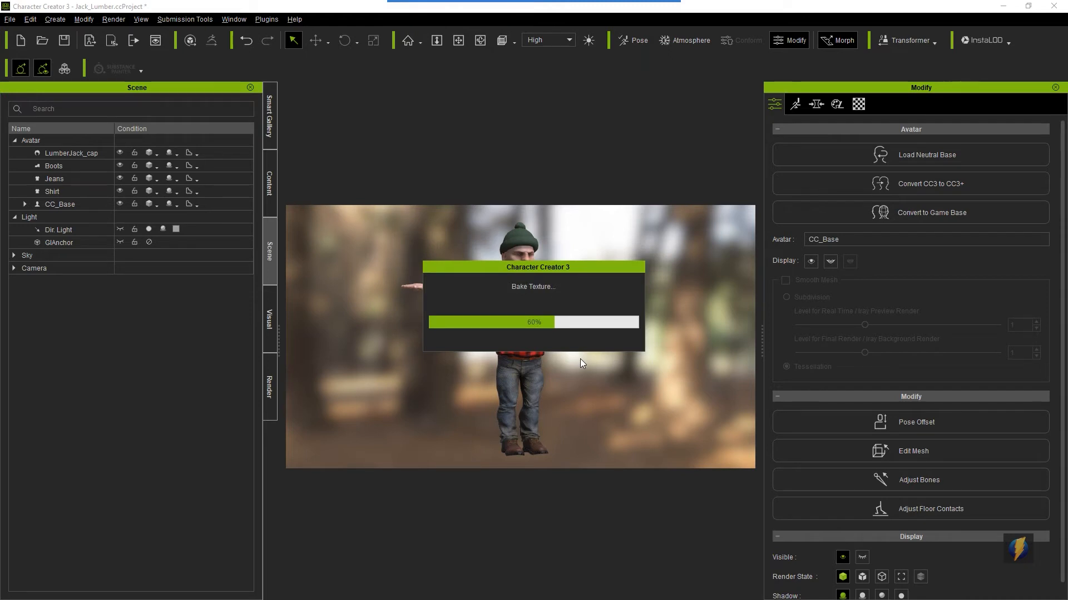
mouse_move(579, 358)
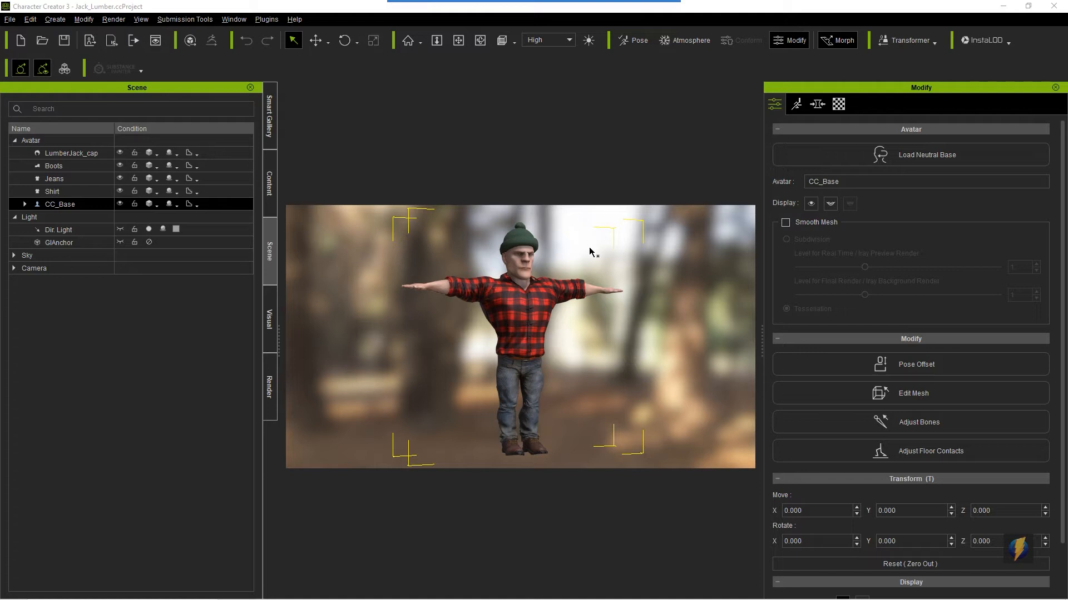
mouse_move(86, 65)
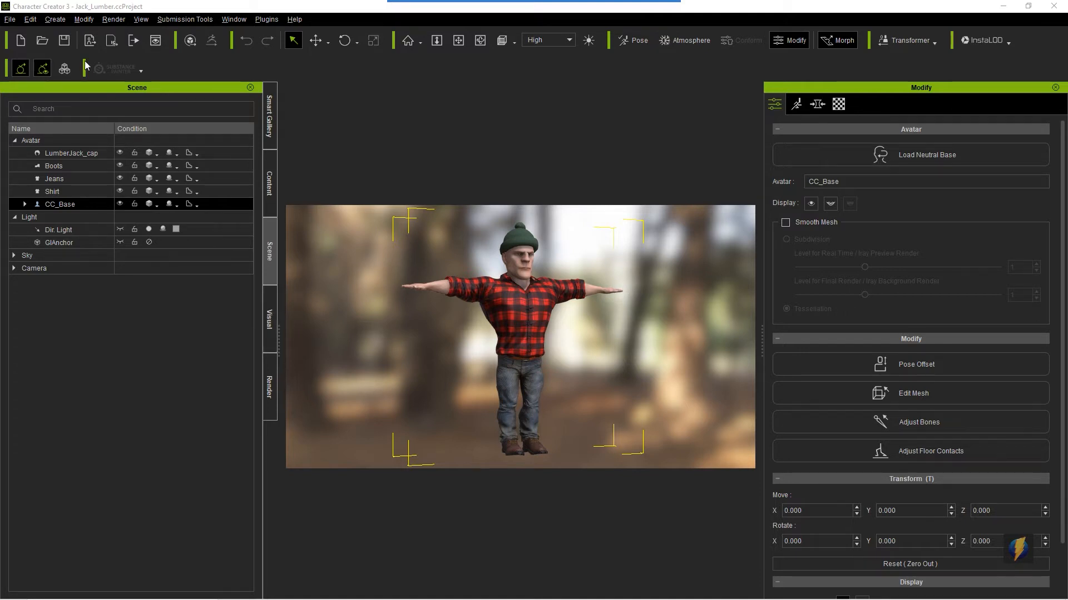
Step: Begin an FBX (Clothed Character) export from the File > Export menu
click(10, 18)
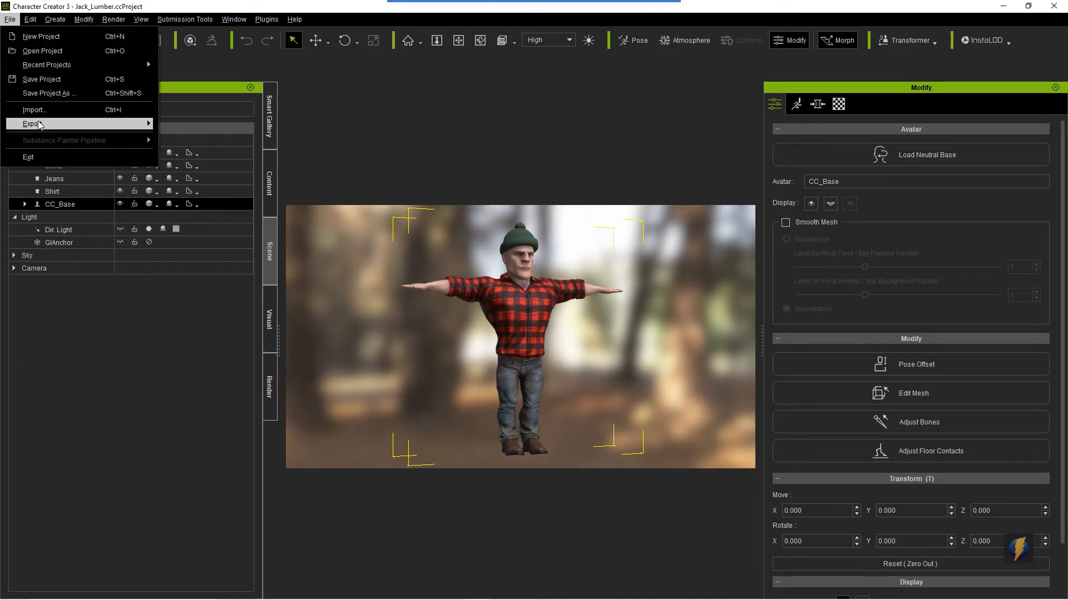
click(31, 123)
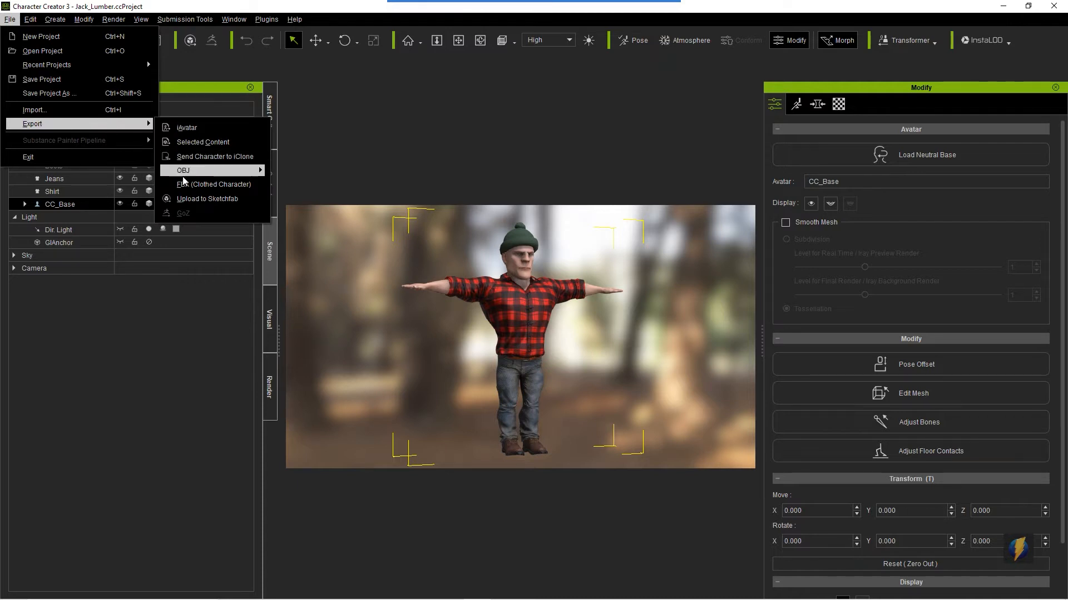
mouse_move(213, 184)
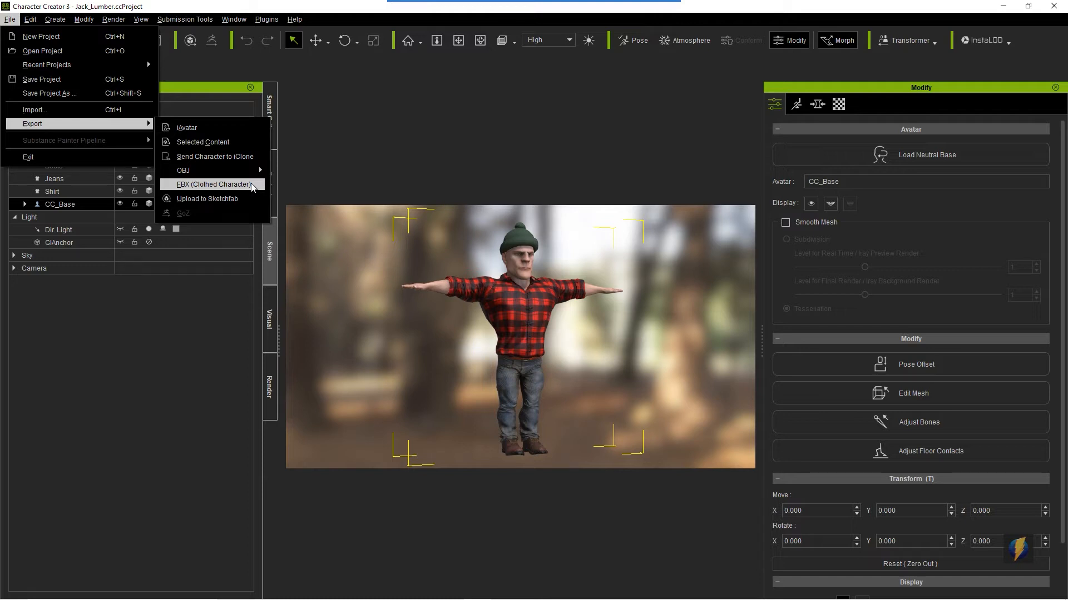
click(213, 184)
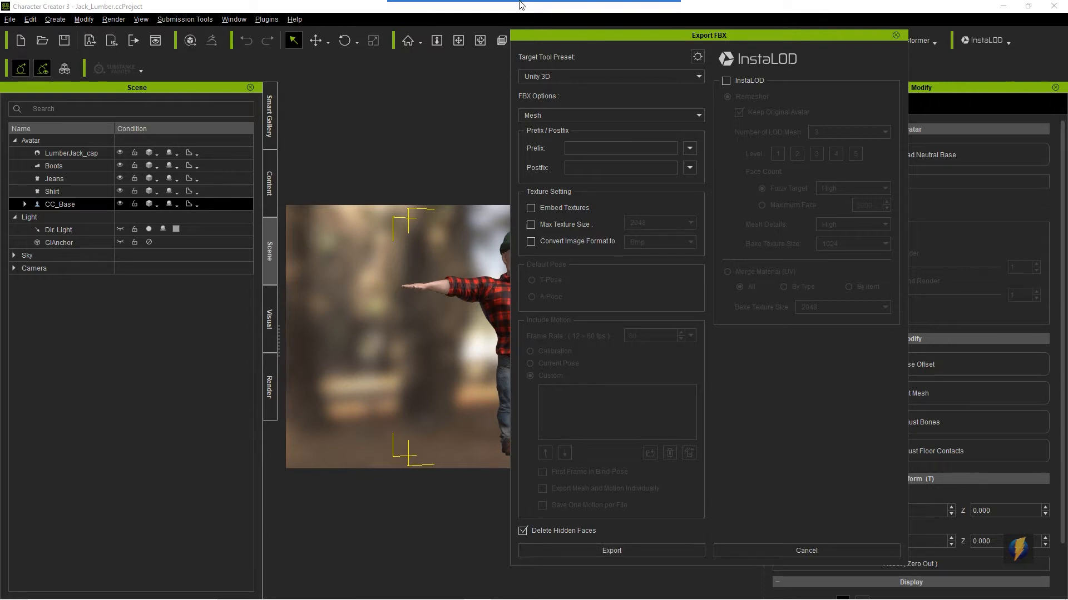
mouse_move(507, 79)
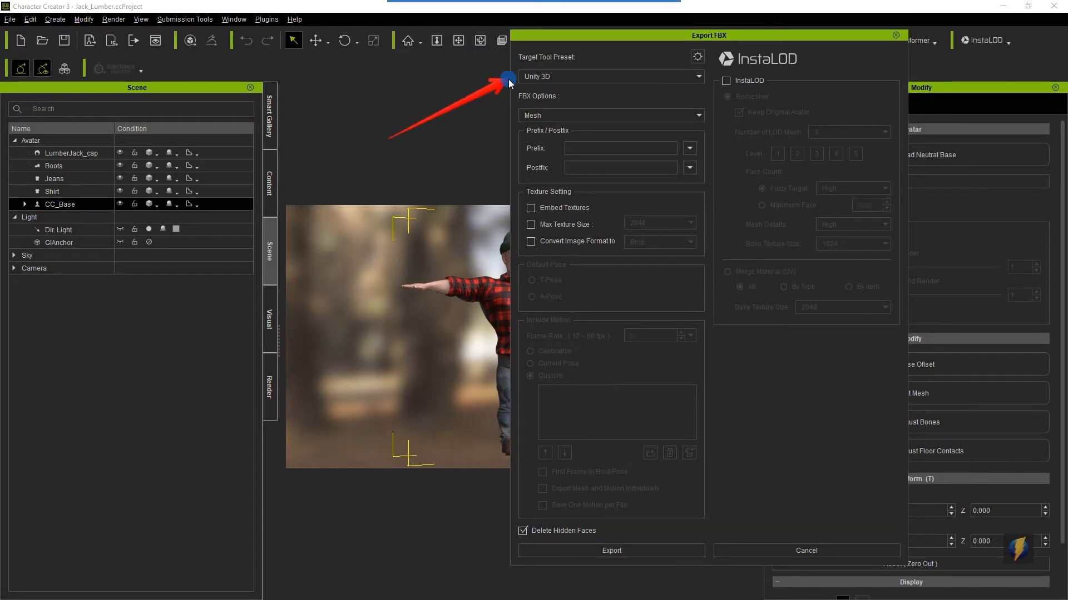
Step: Review the export settings, keeping the Unity 3D target preset and Mesh-only FBX option
click(697, 76)
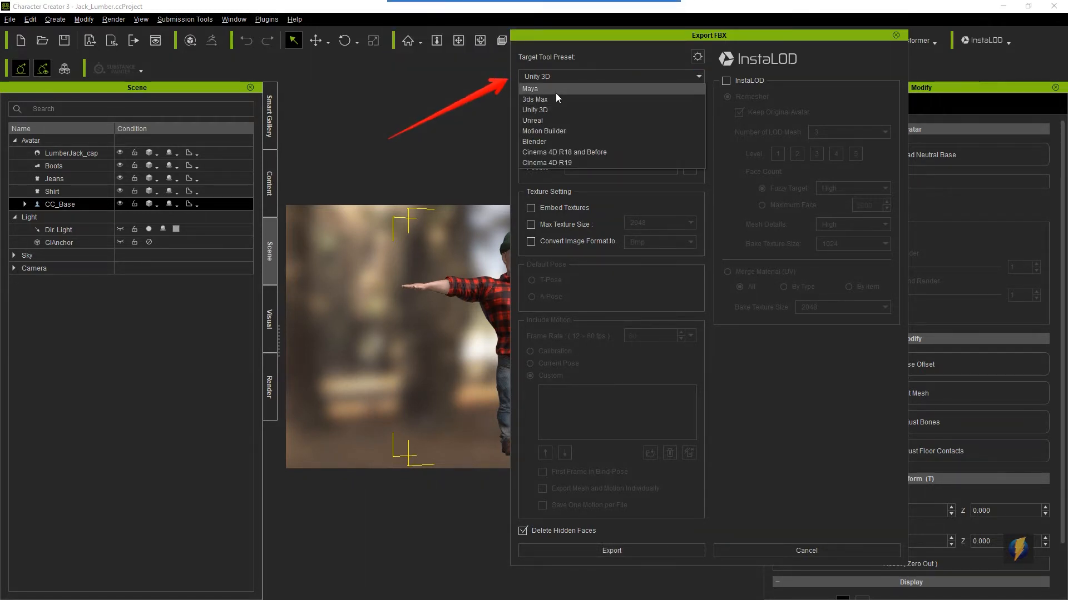
mouse_move(551, 100)
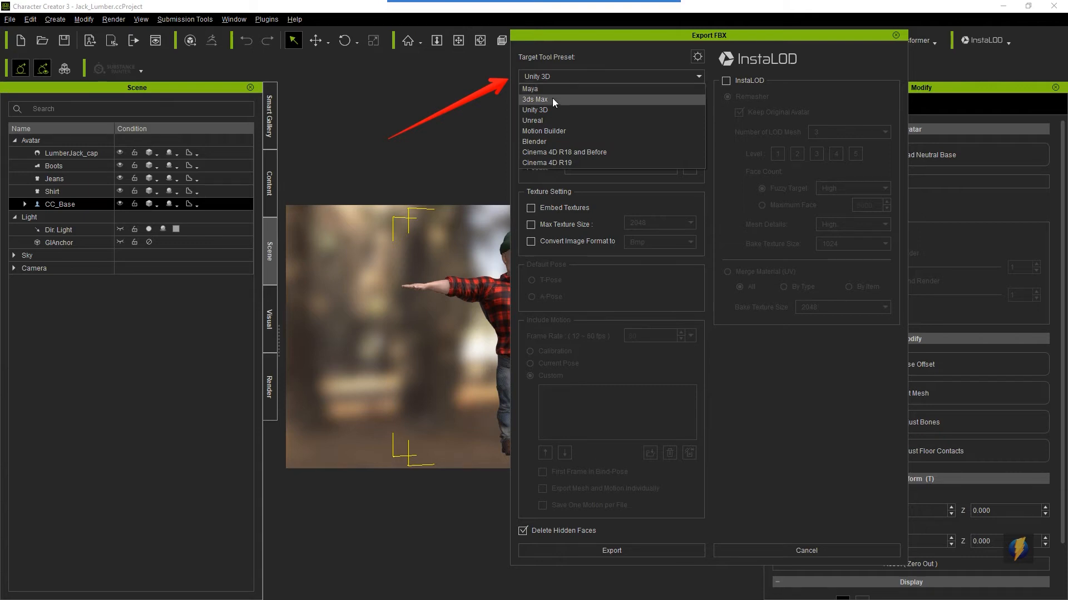
mouse_move(542, 131)
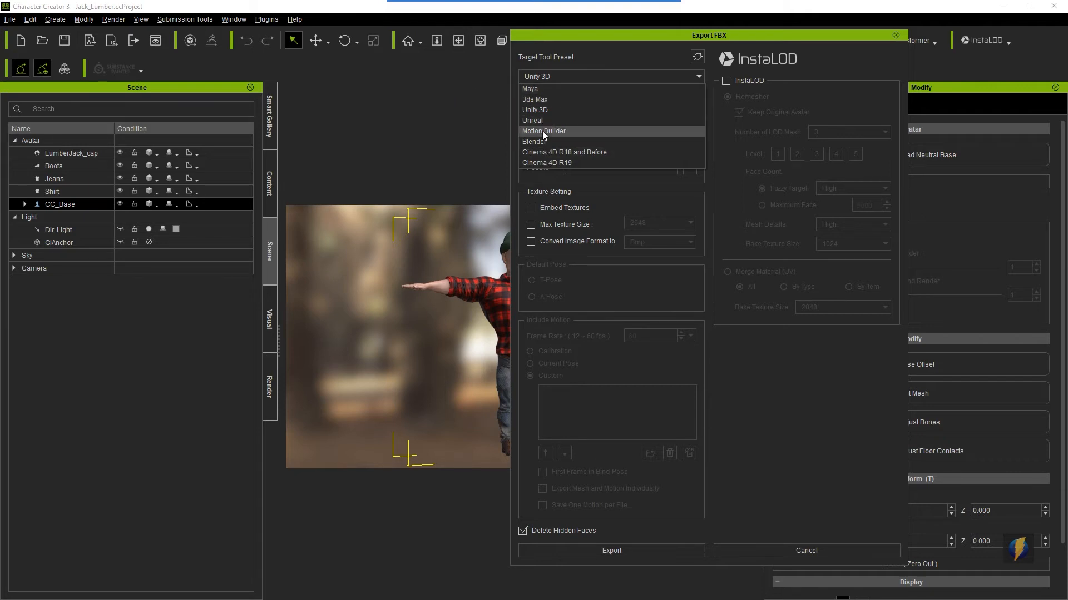
mouse_move(533, 120)
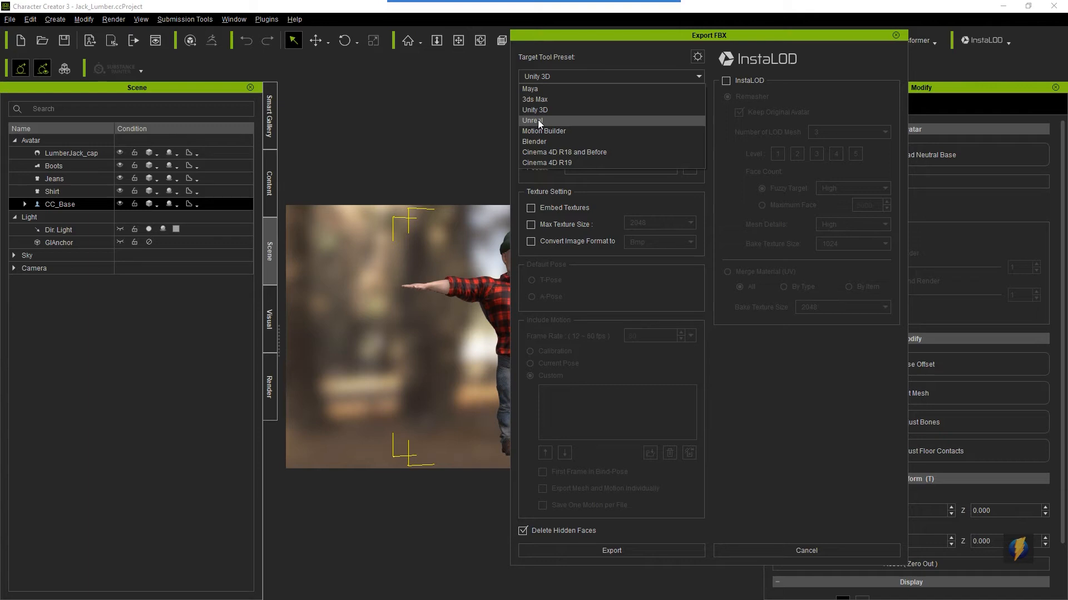
click(535, 110)
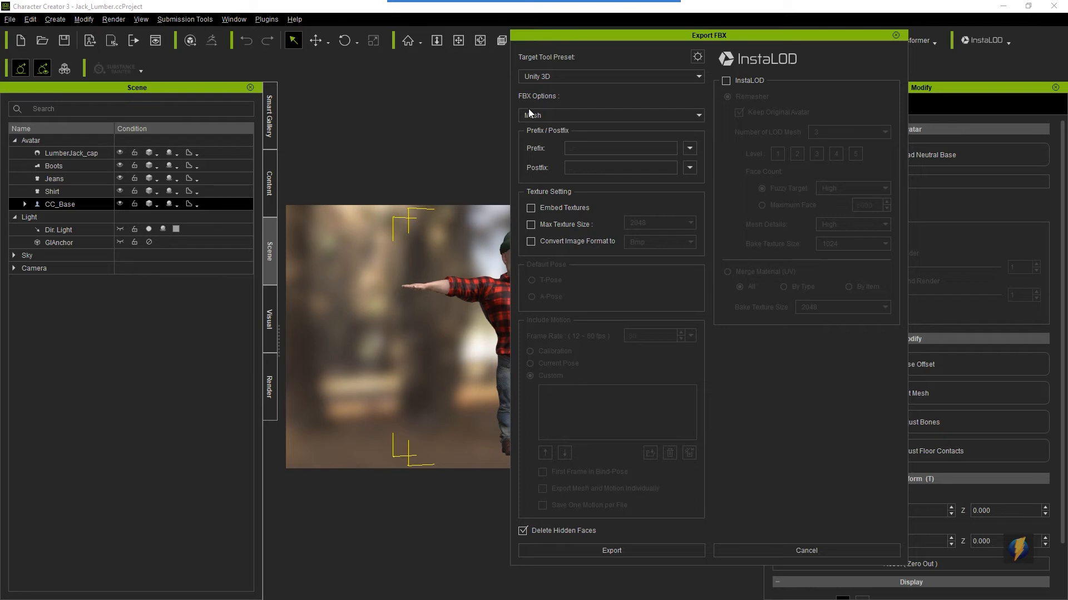
mouse_move(562, 83)
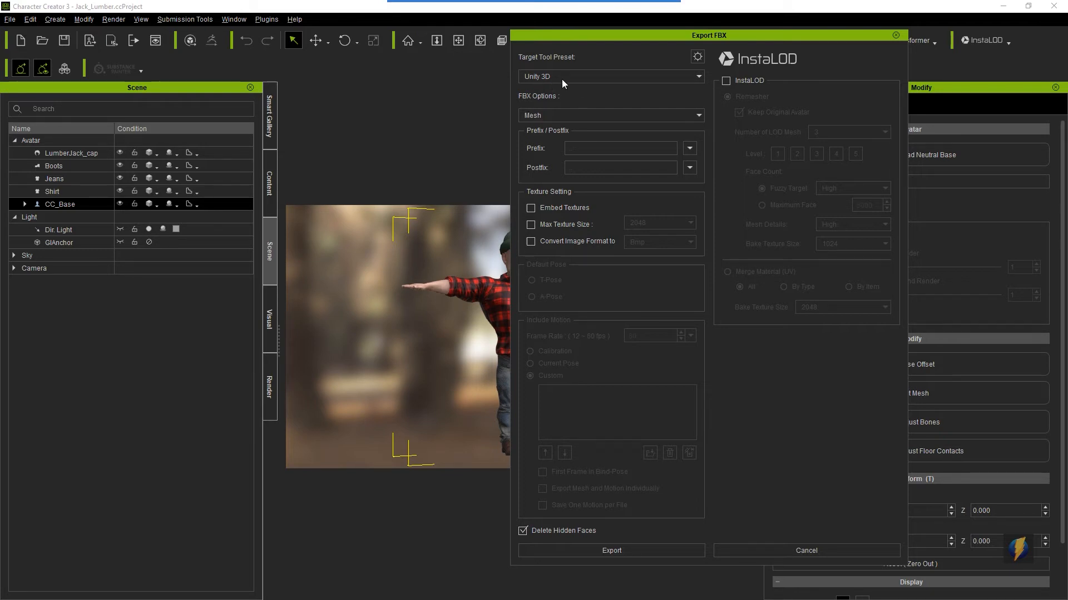
mouse_move(506, 114)
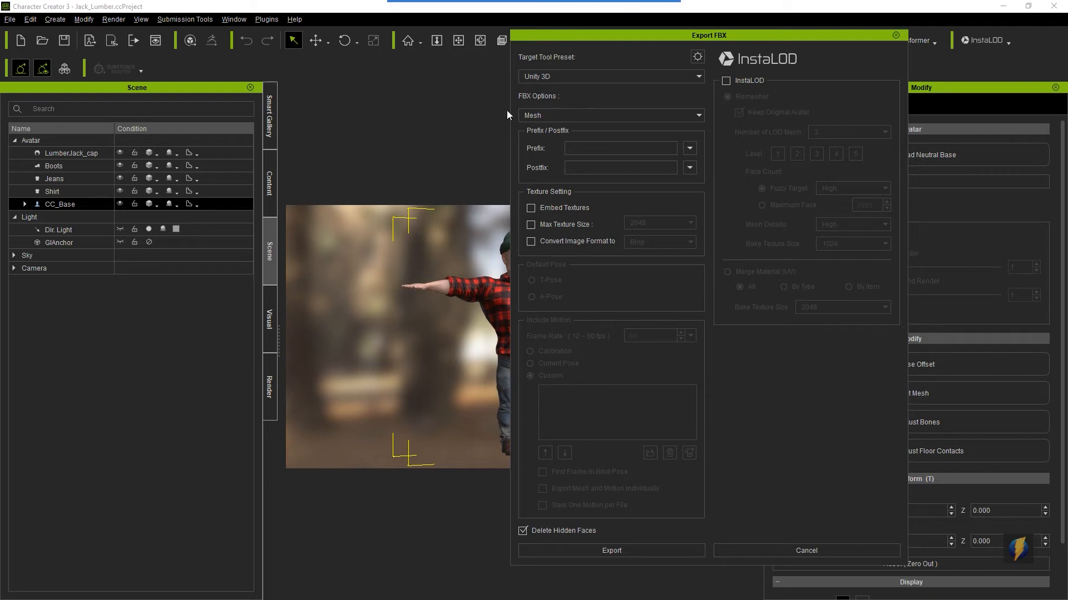
click(698, 115)
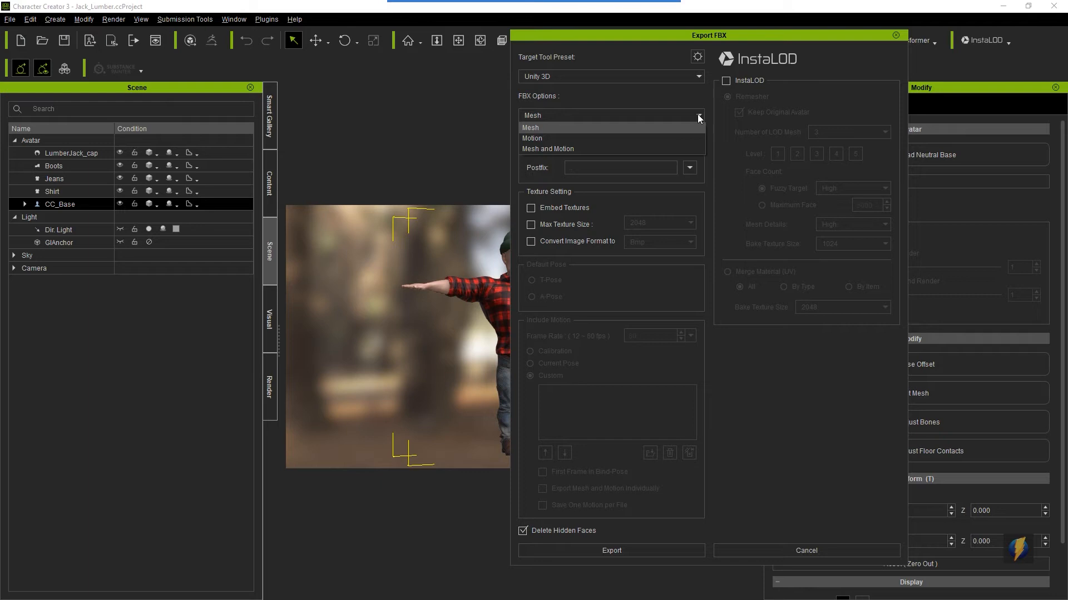
click(531, 127)
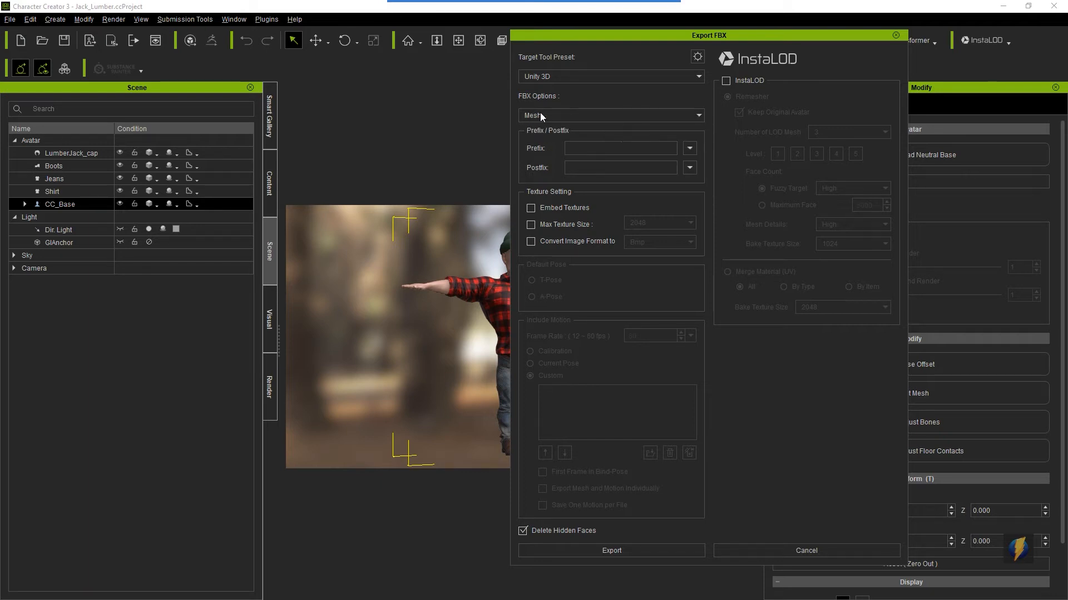
mouse_move(654, 114)
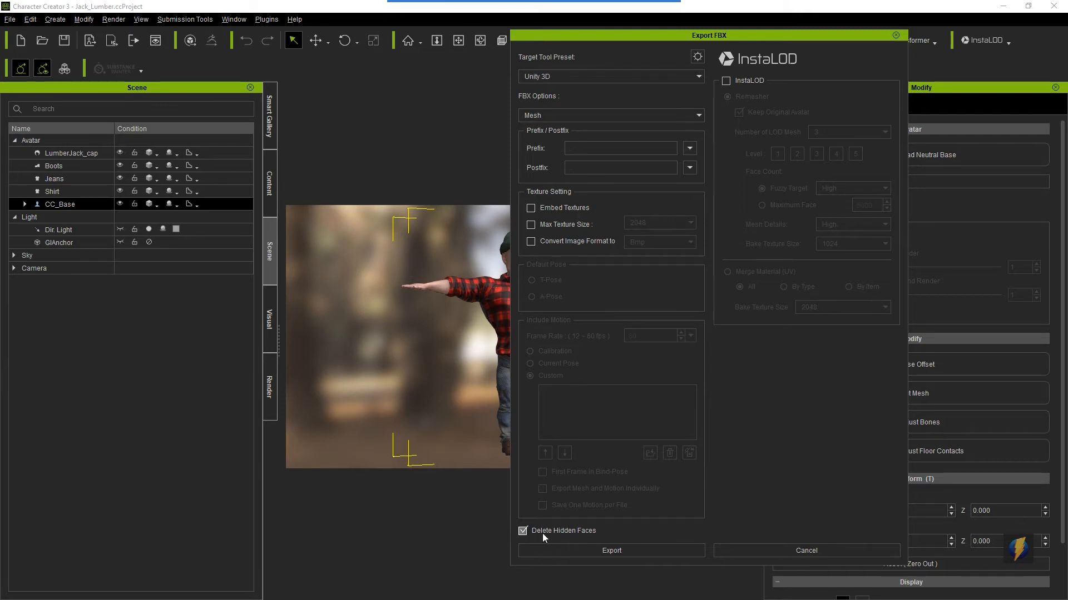
mouse_move(616, 530)
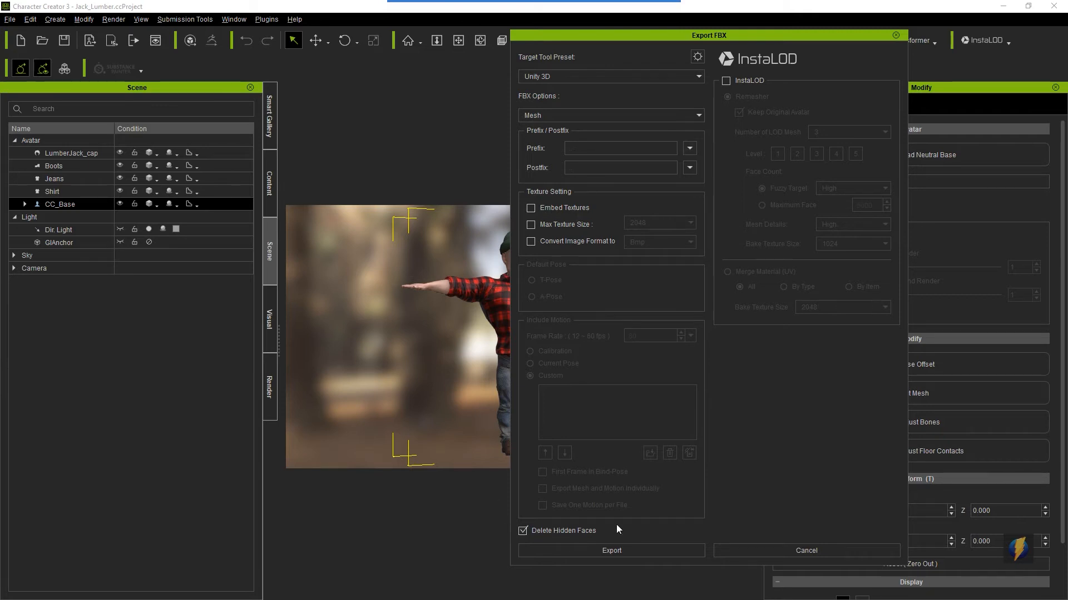
mouse_move(618, 523)
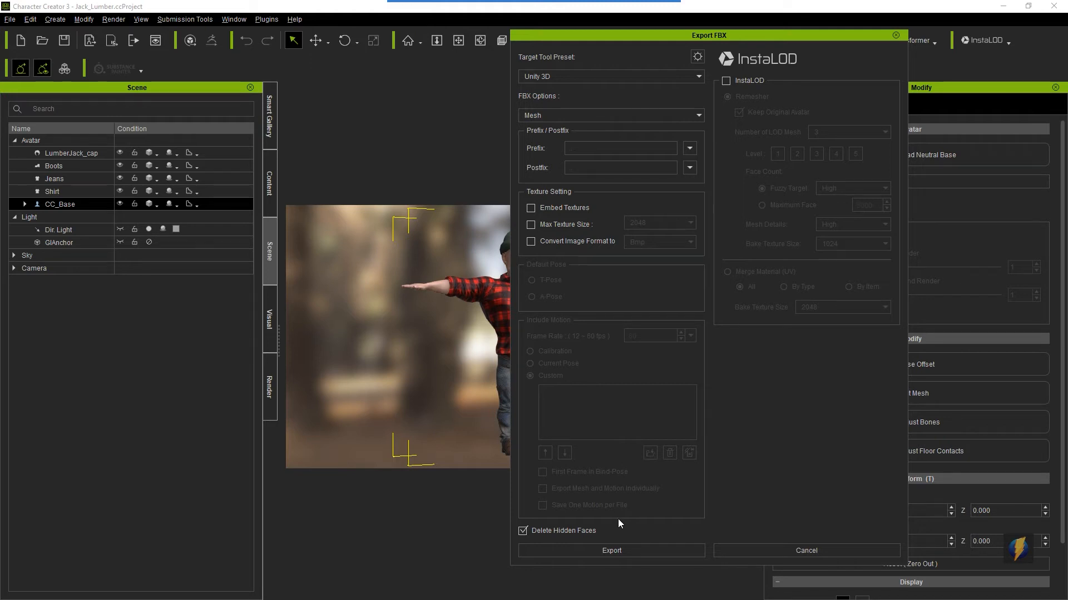
mouse_move(587, 377)
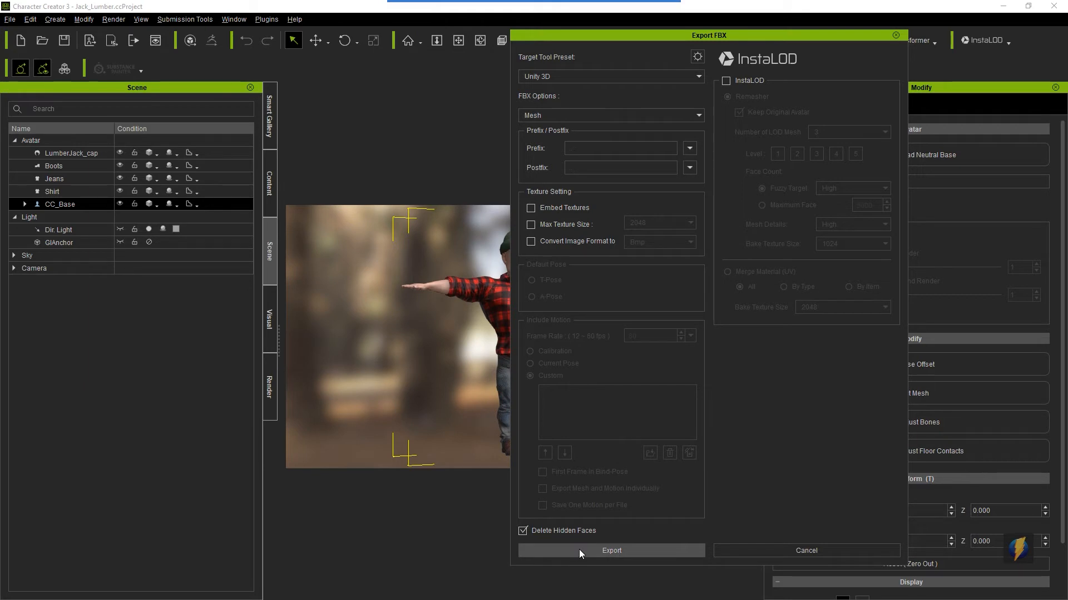
Step: Export the FBX as 'jack' into the Characters > cc_example folder, acknowledging the re-import warning
click(610, 550)
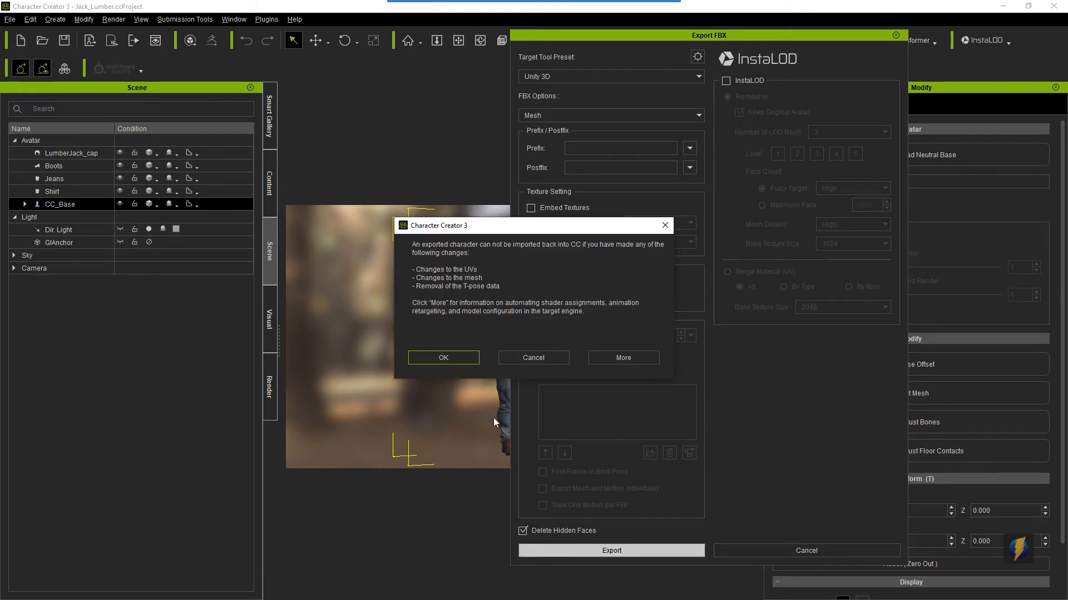
click(443, 358)
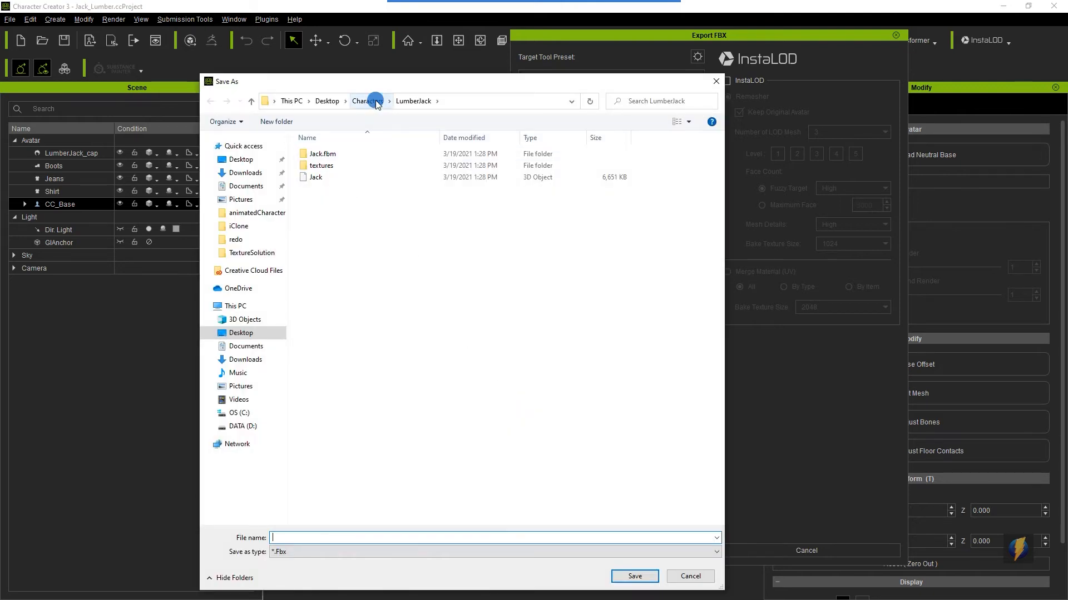
click(367, 100)
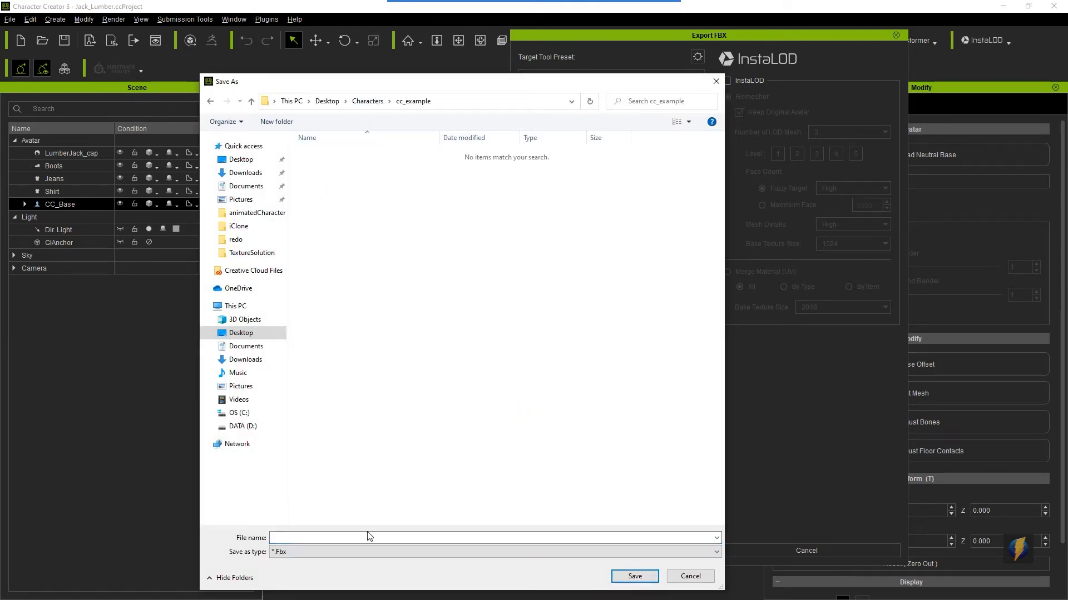
text(jack)
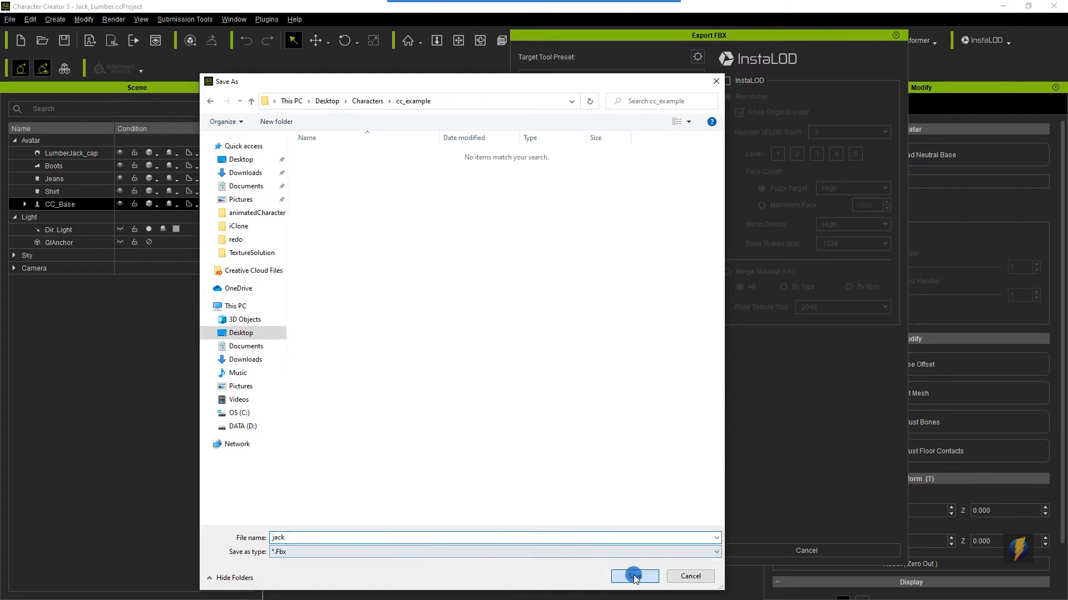
click(634, 576)
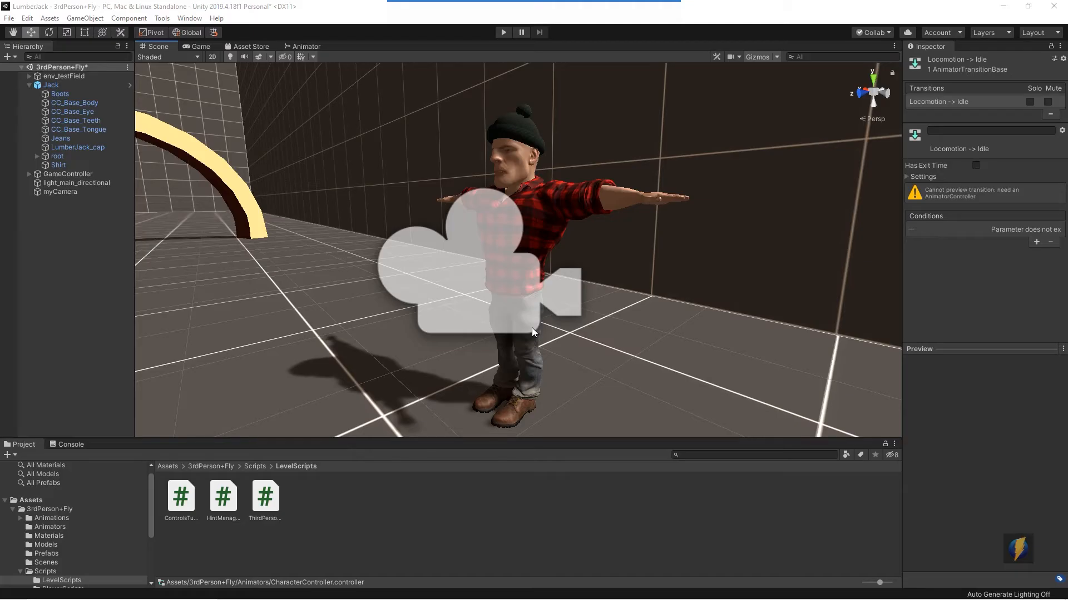
Step: Show Unity's top-level Assets folder, then bring up the Windows task switcher
click(31, 500)
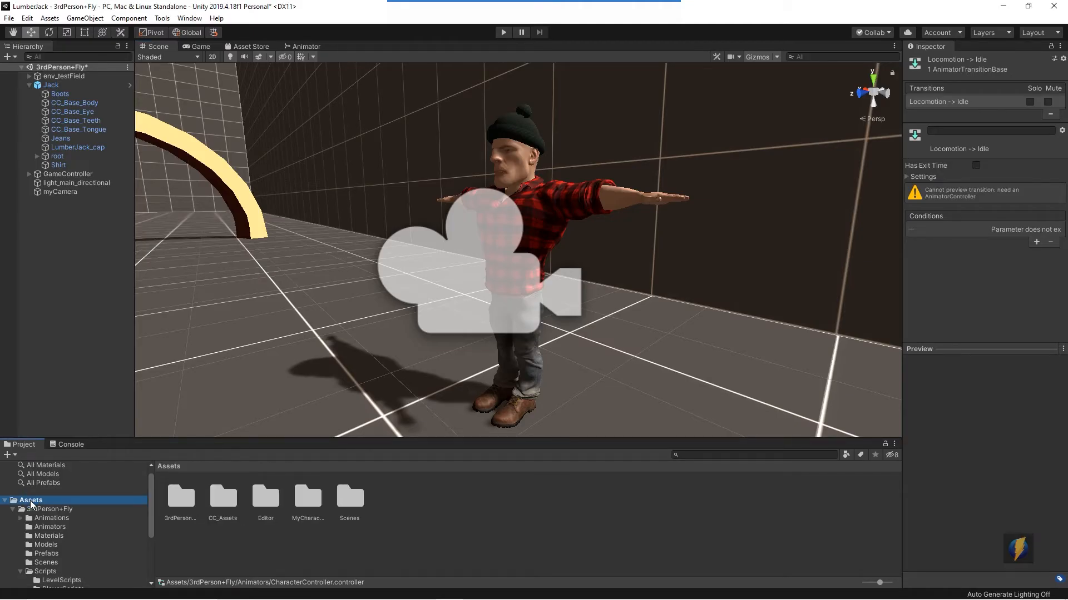
mouse_move(483, 507)
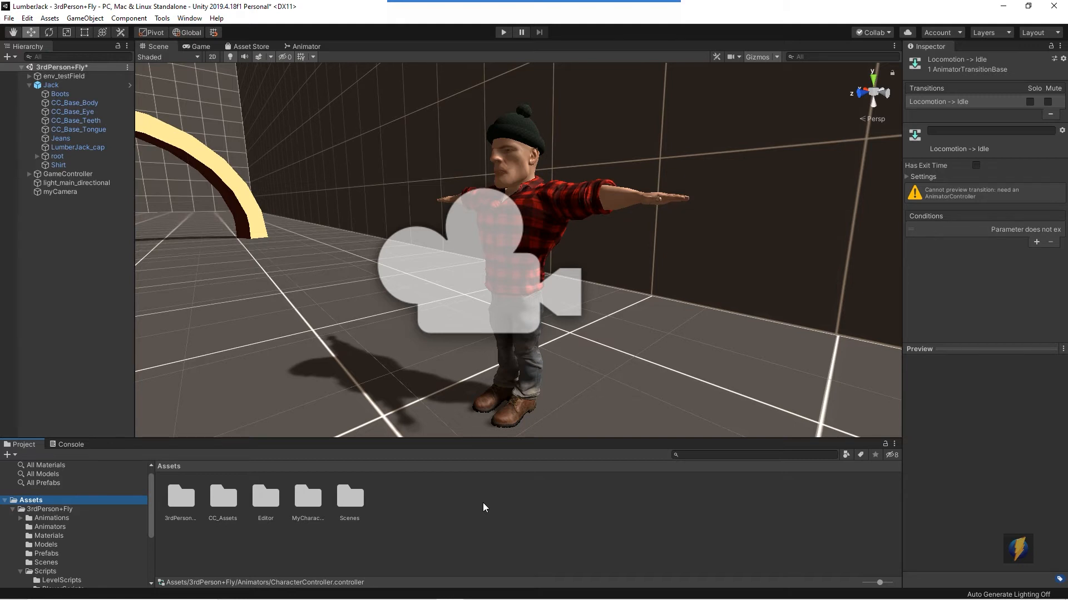
mouse_move(474, 566)
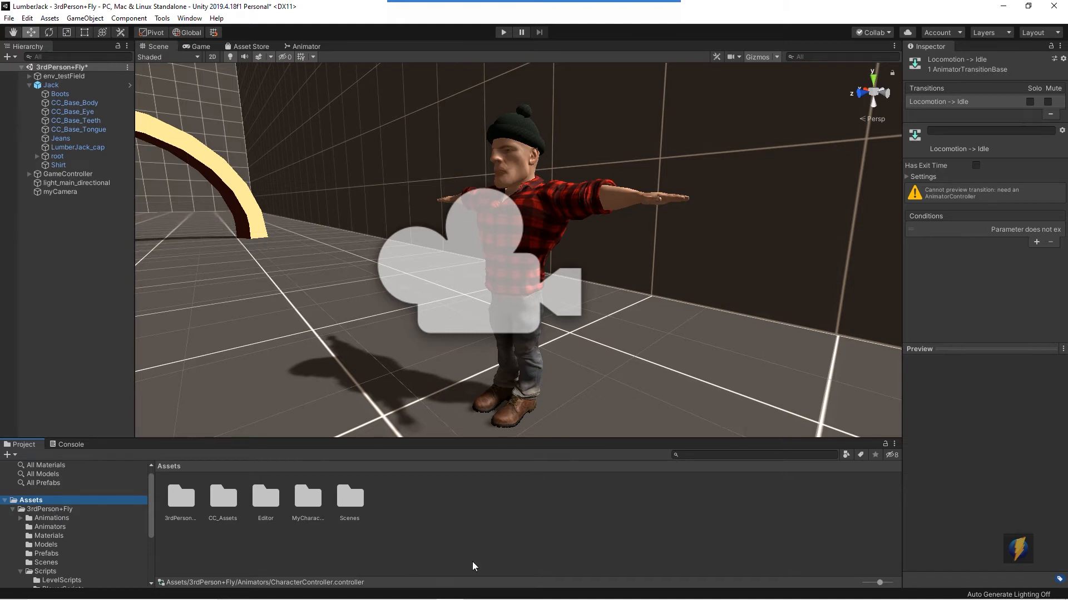
key(alt+tab)
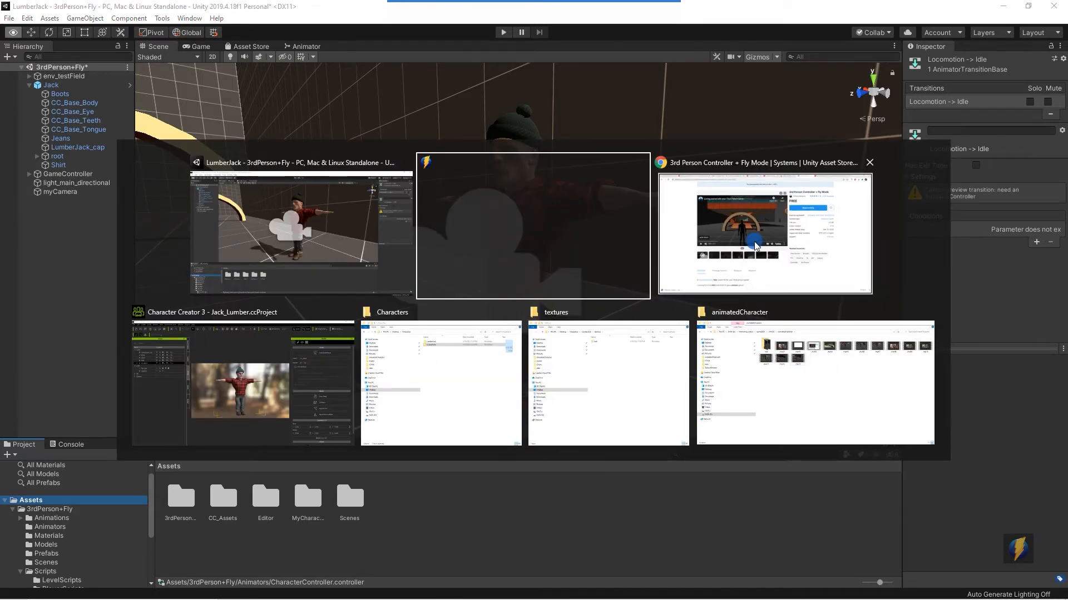
Step: Switch to Chrome's Asset Store page for the 3rd Person Controller + Fly Mode package
click(762, 231)
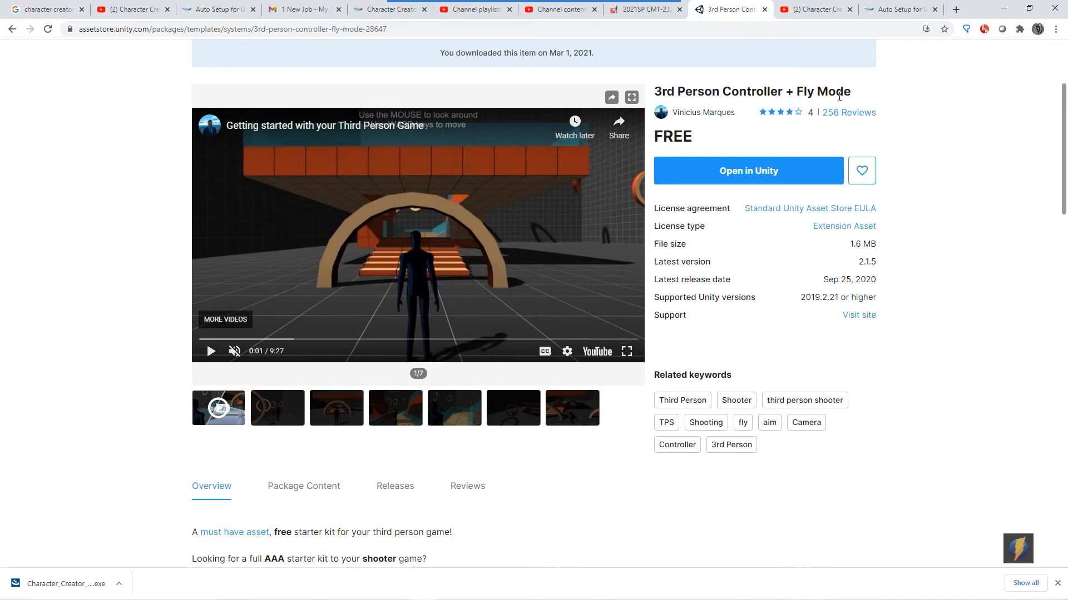
mouse_move(728, 136)
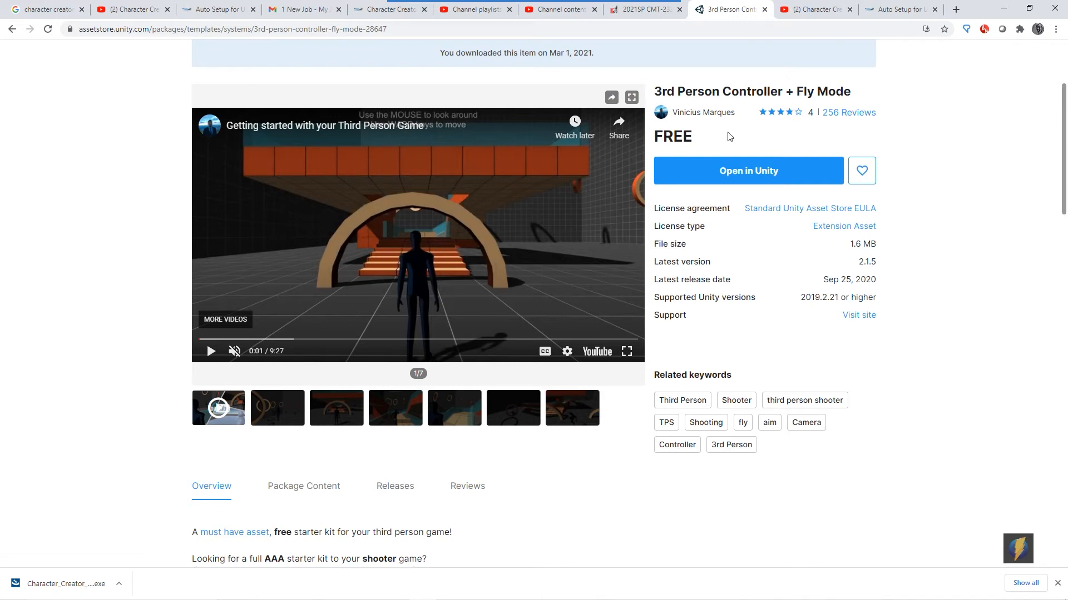
mouse_move(769, 95)
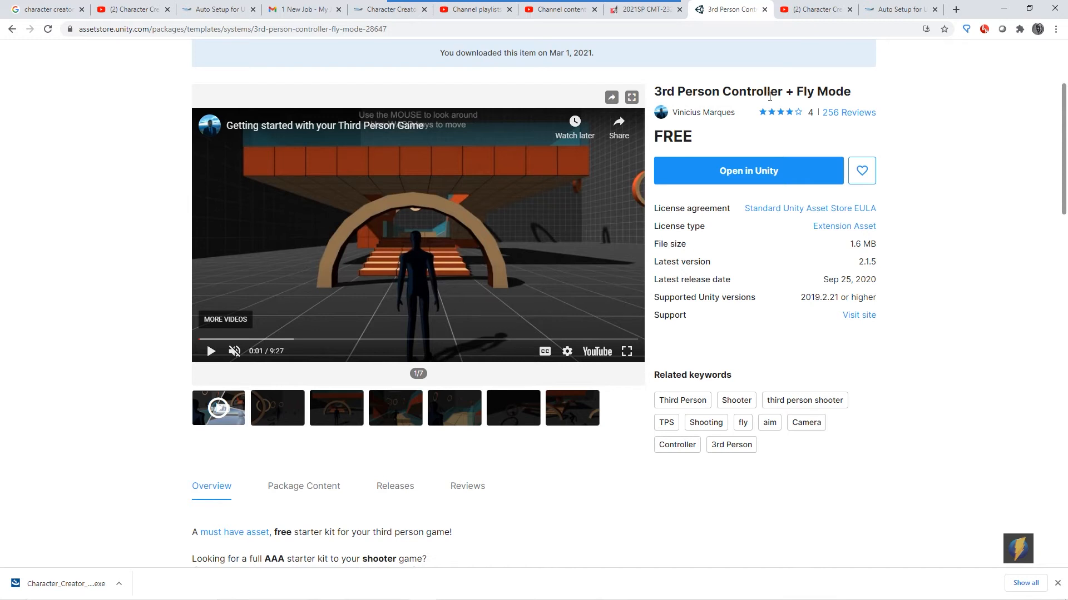
mouse_move(716, 125)
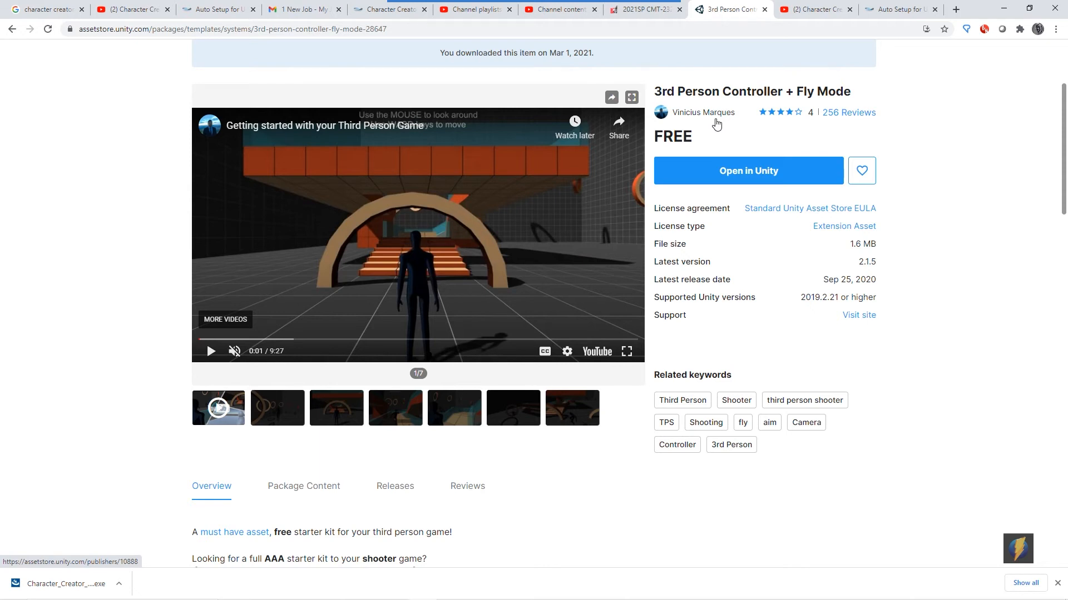
click(747, 171)
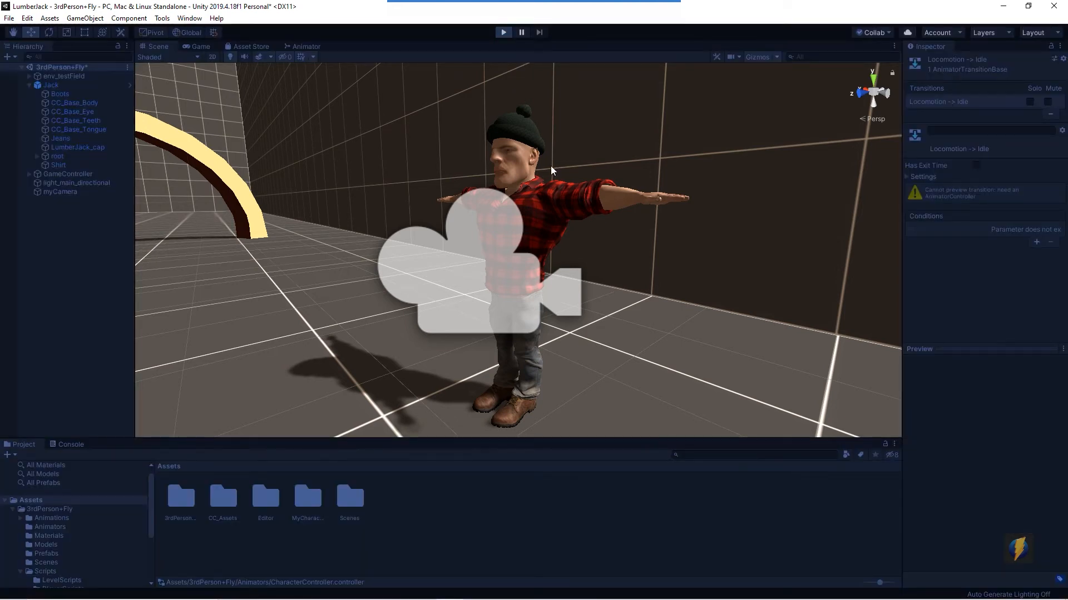
Step: Enter Play mode to test the lumberjack in the third-person scene
click(502, 33)
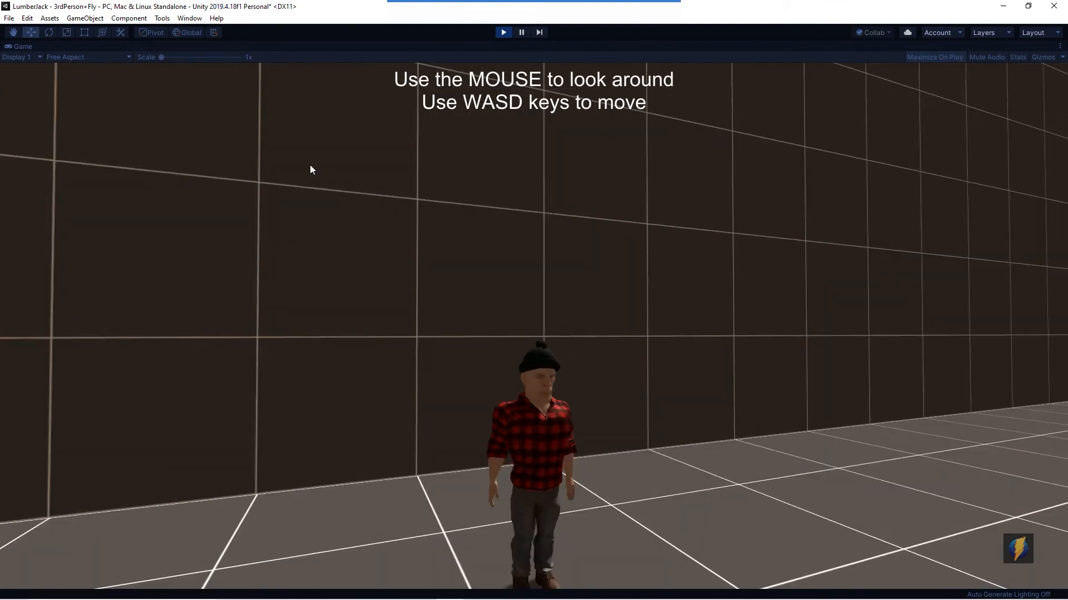
mouse_move(351, 154)
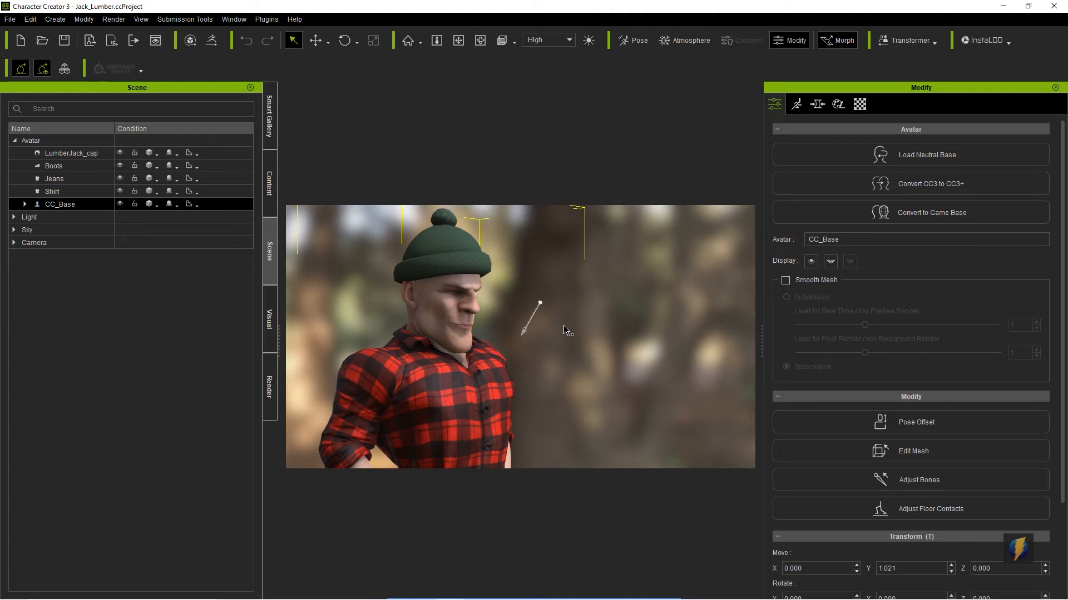
Step: Apply the default T-pose from Motion Template and set the camera view to Front
click(270, 189)
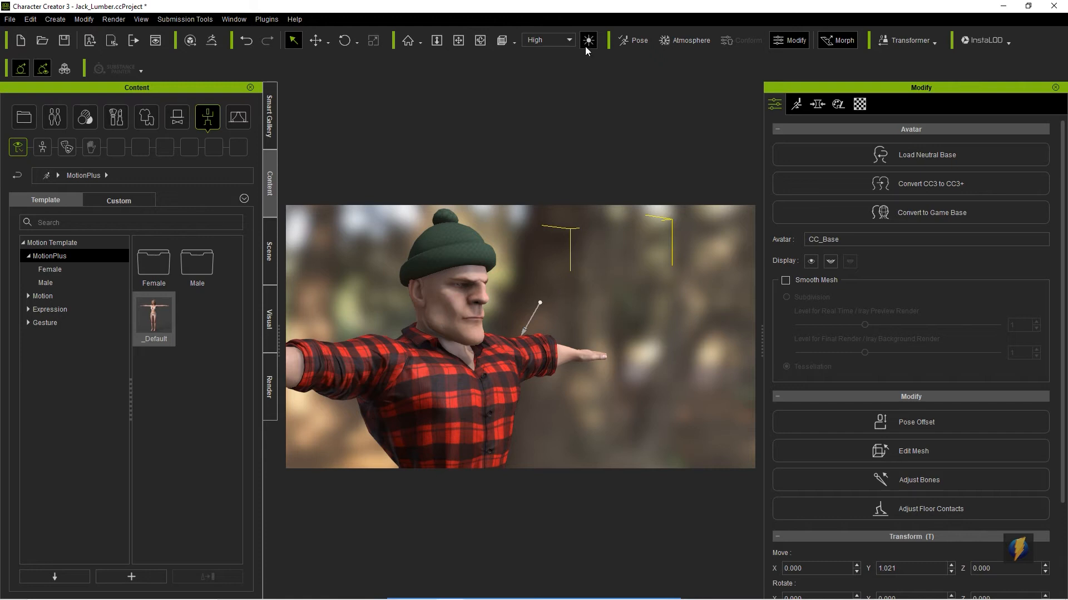
click(501, 40)
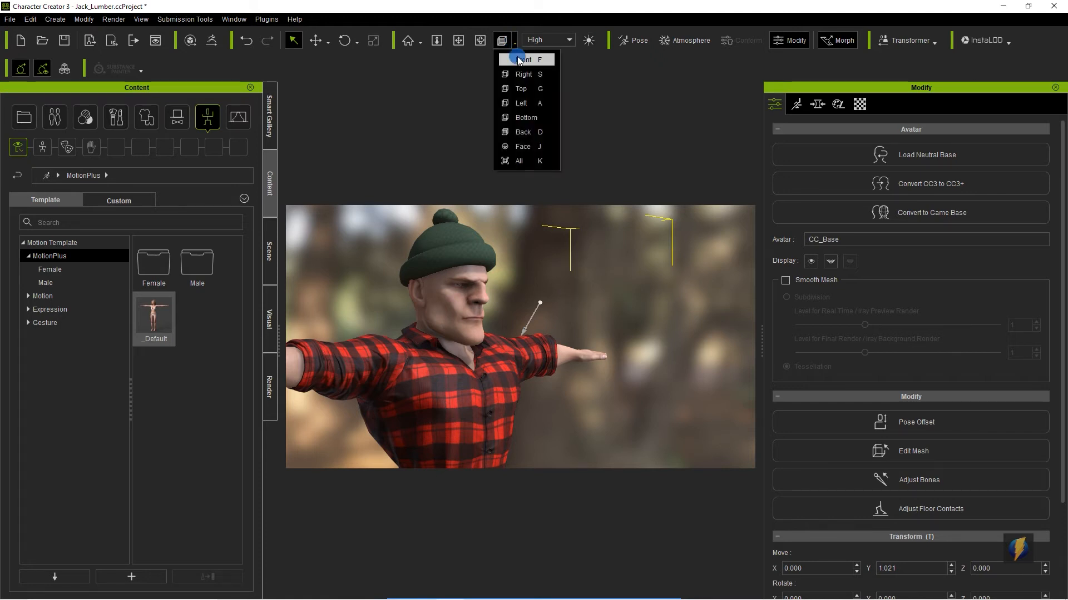
click(522, 60)
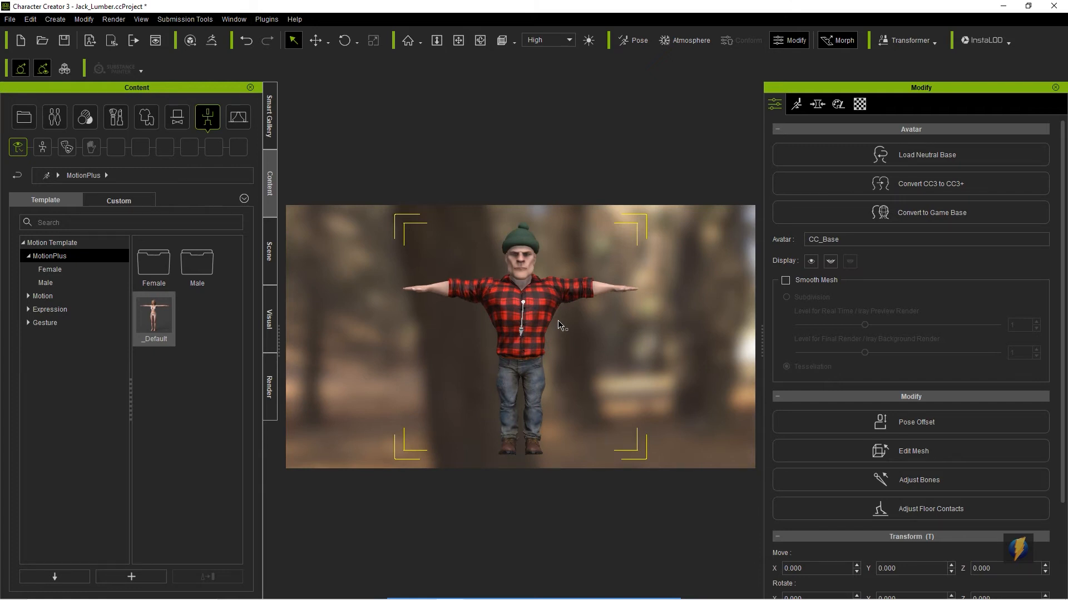
mouse_move(6, 17)
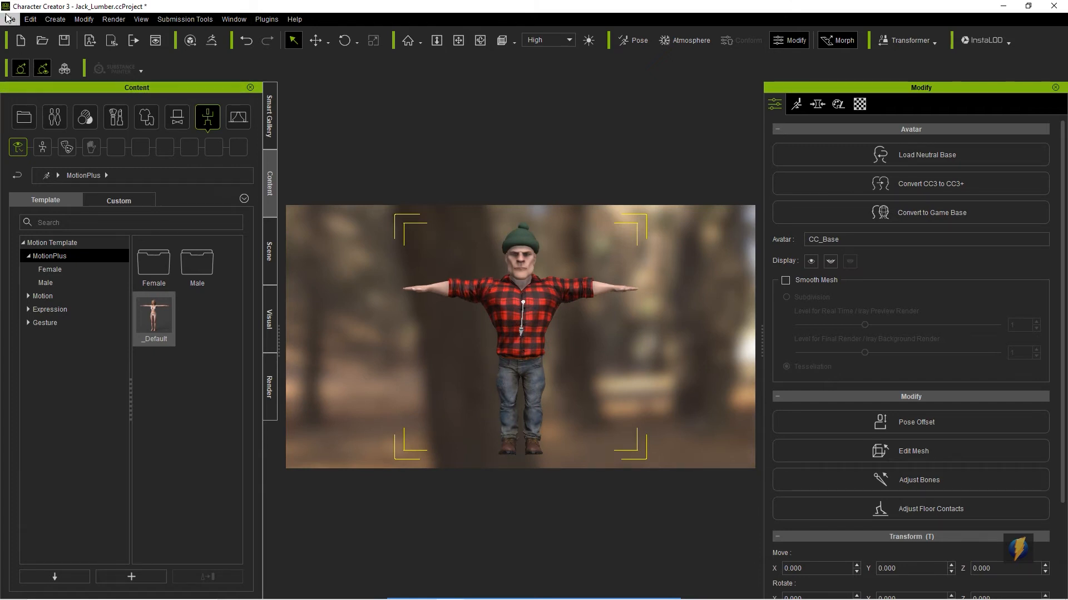
Step: Start an FBX (Clothed Character) export with the Target Tool Preset set to Maya
click(10, 18)
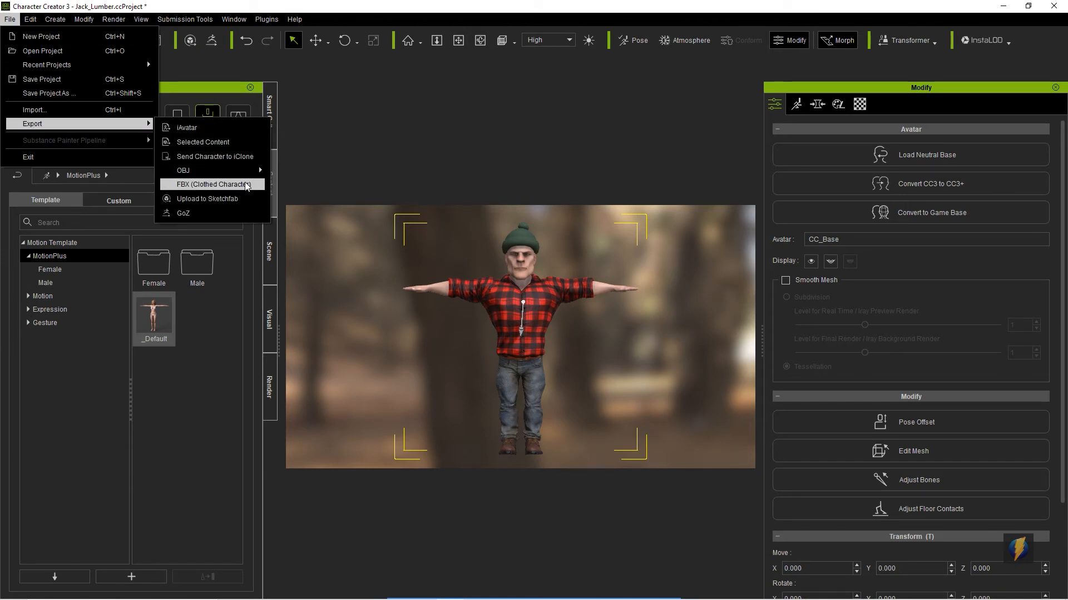
click(218, 184)
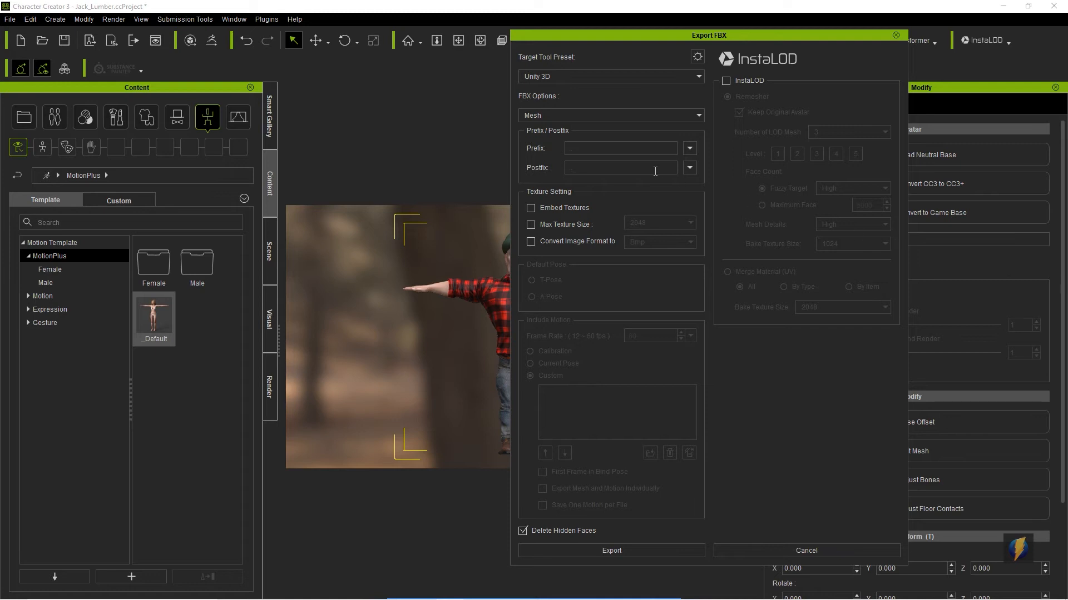
mouse_move(701, 80)
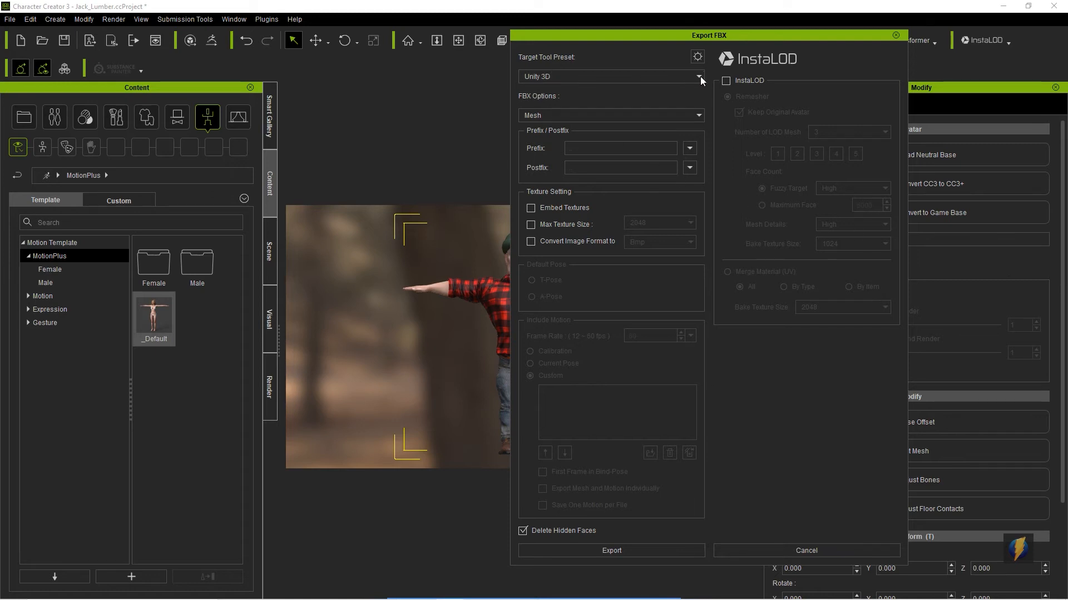
click(697, 76)
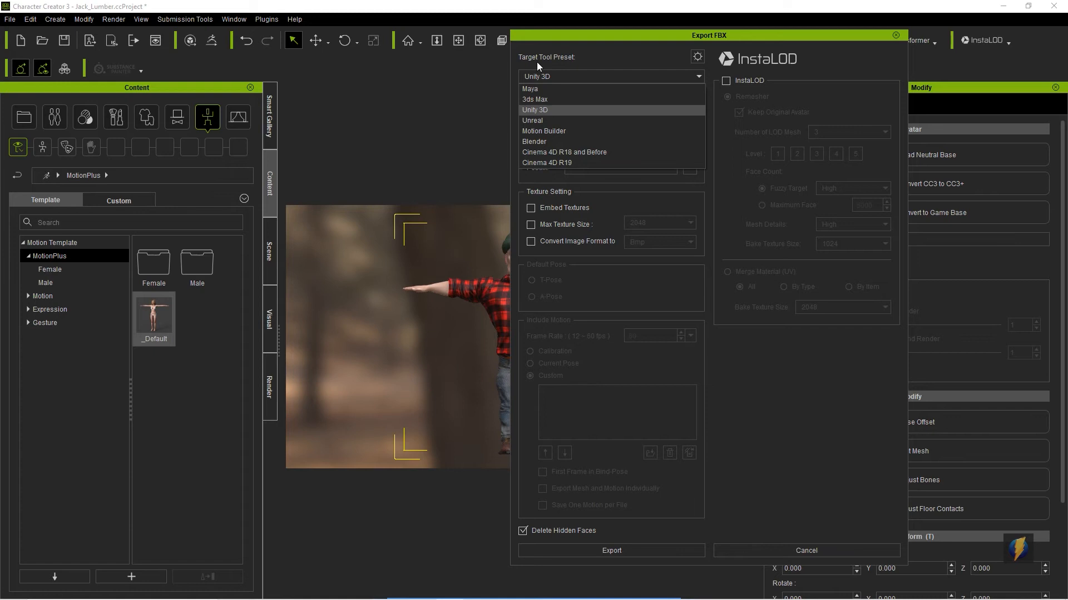
mouse_move(537, 89)
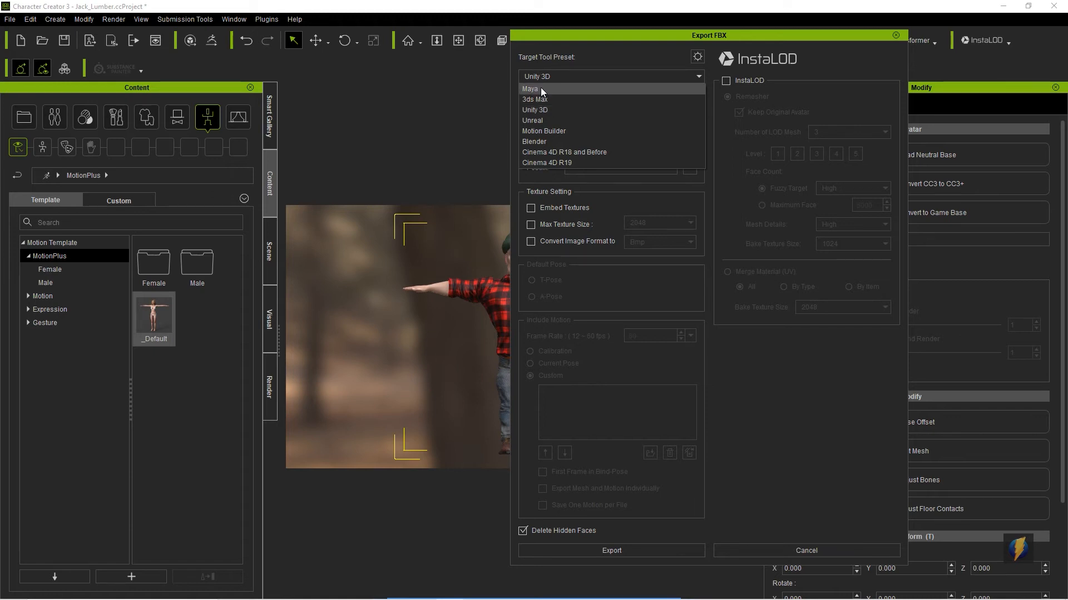
click(537, 89)
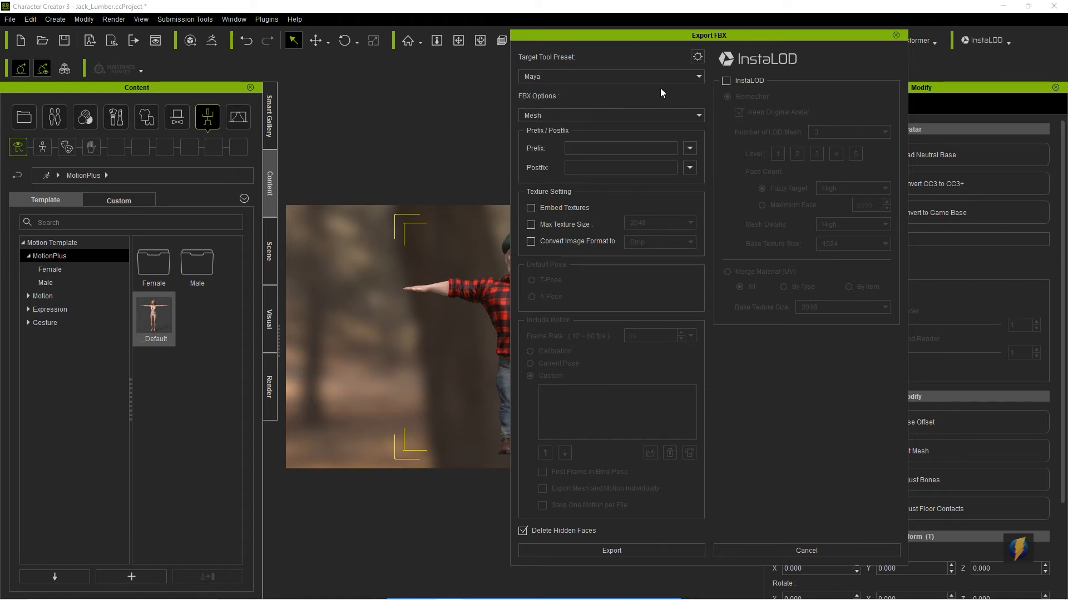
mouse_move(749, 316)
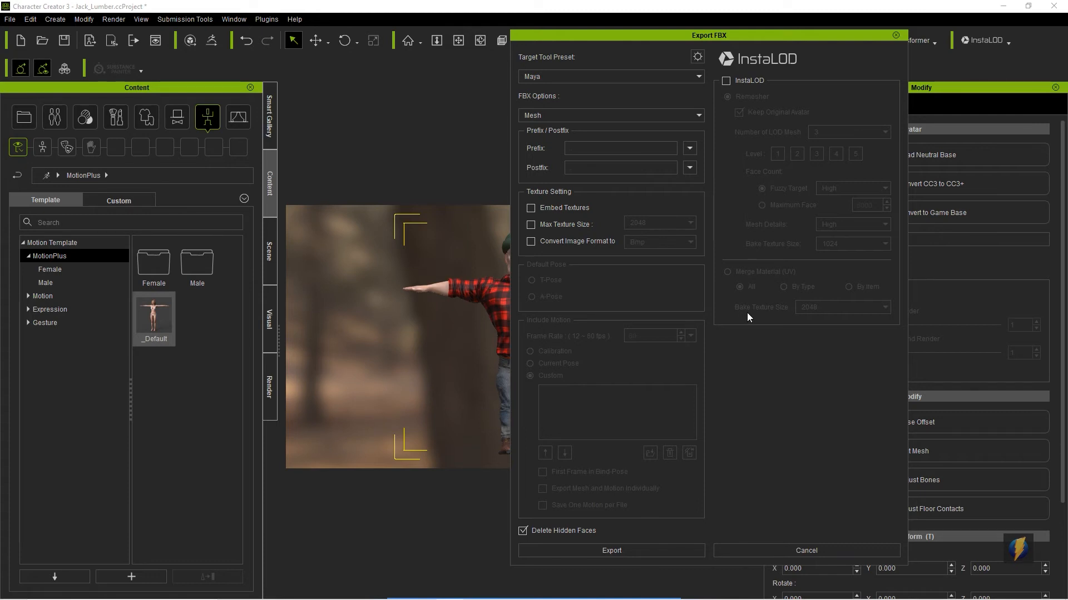
mouse_move(716, 379)
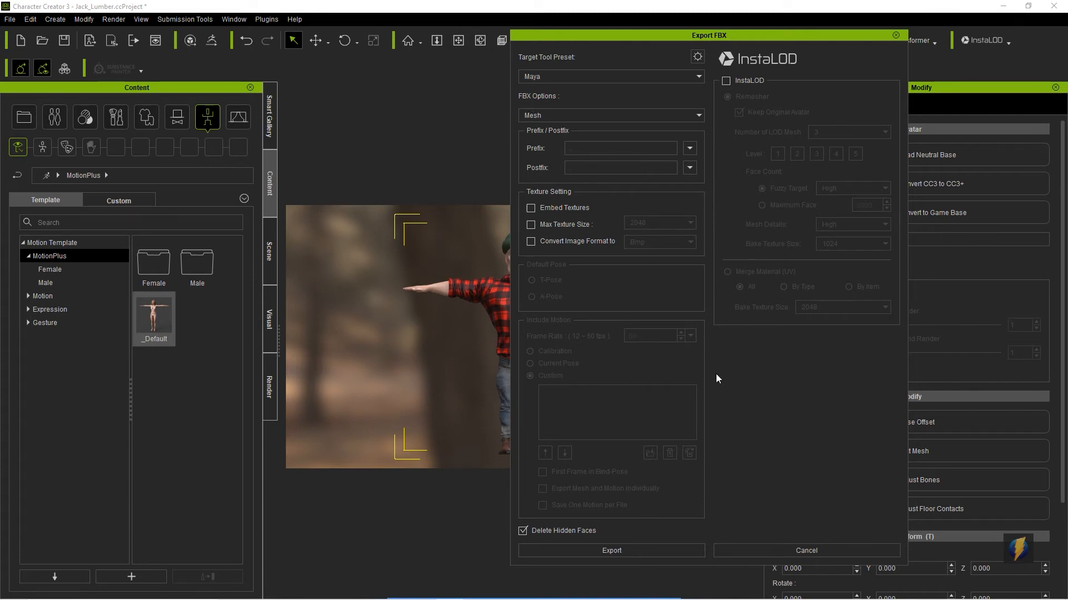
mouse_move(674, 341)
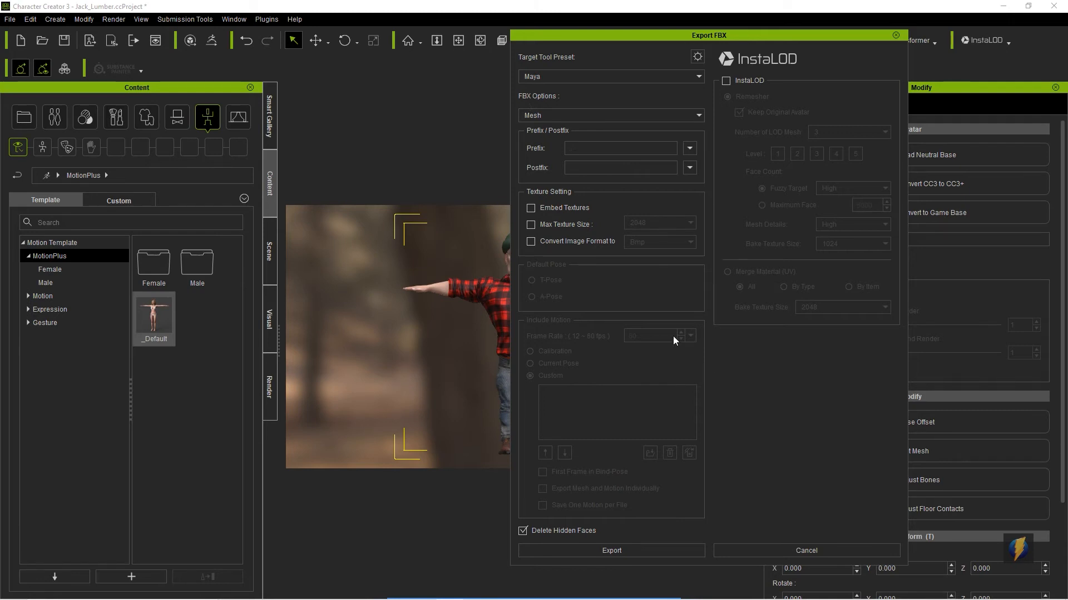
Step: Run the export and accept the re-import warning to reach the Save As window
click(611, 550)
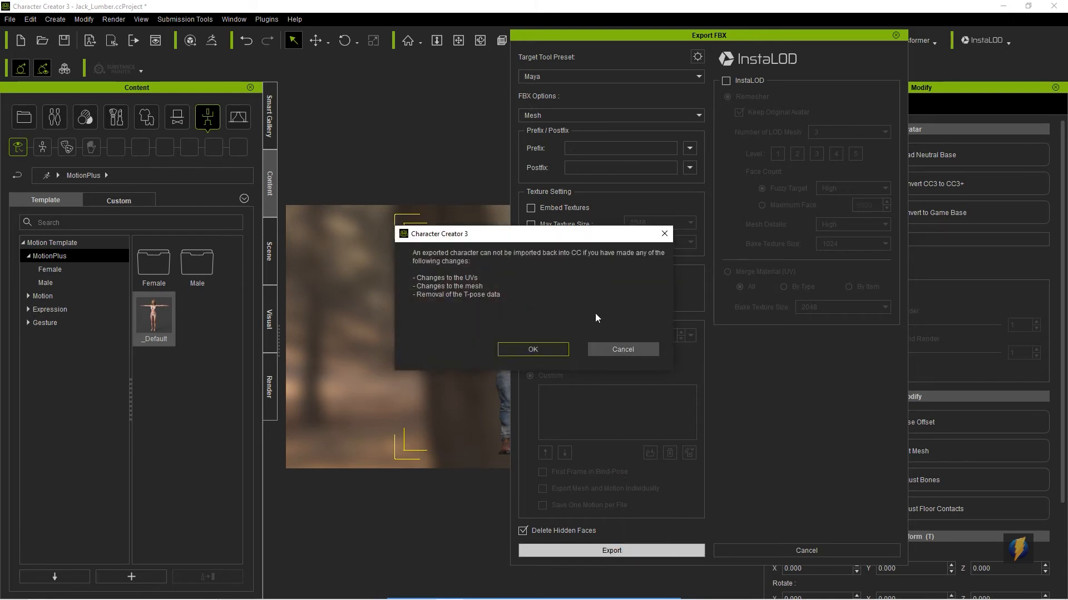
click(532, 350)
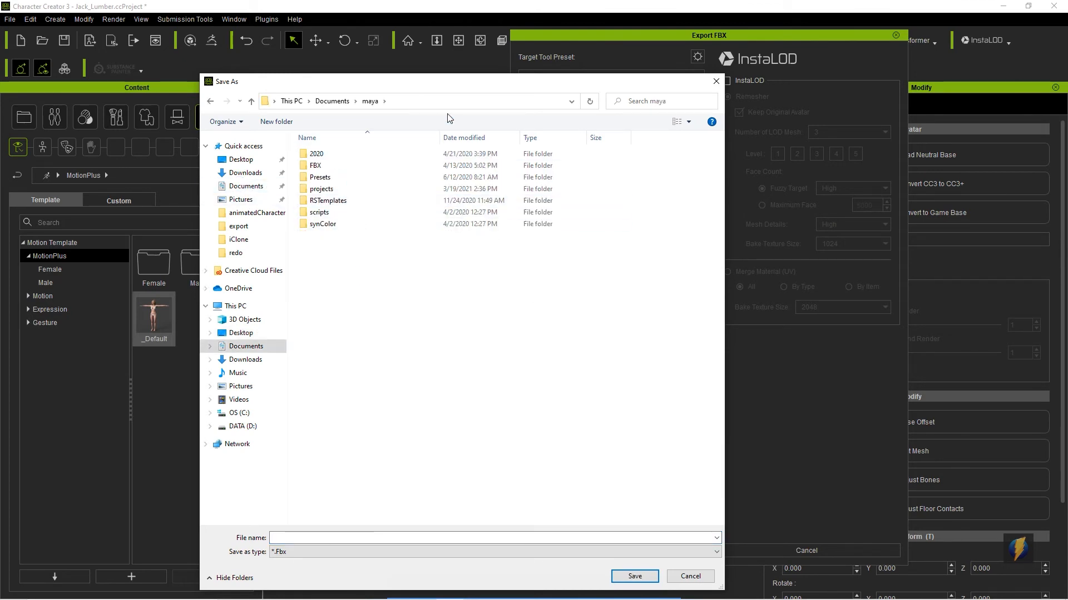
Step: Save the FBX as 'Jack' in the Jack project's scenes folder and let the export finish
double_click(321, 188)
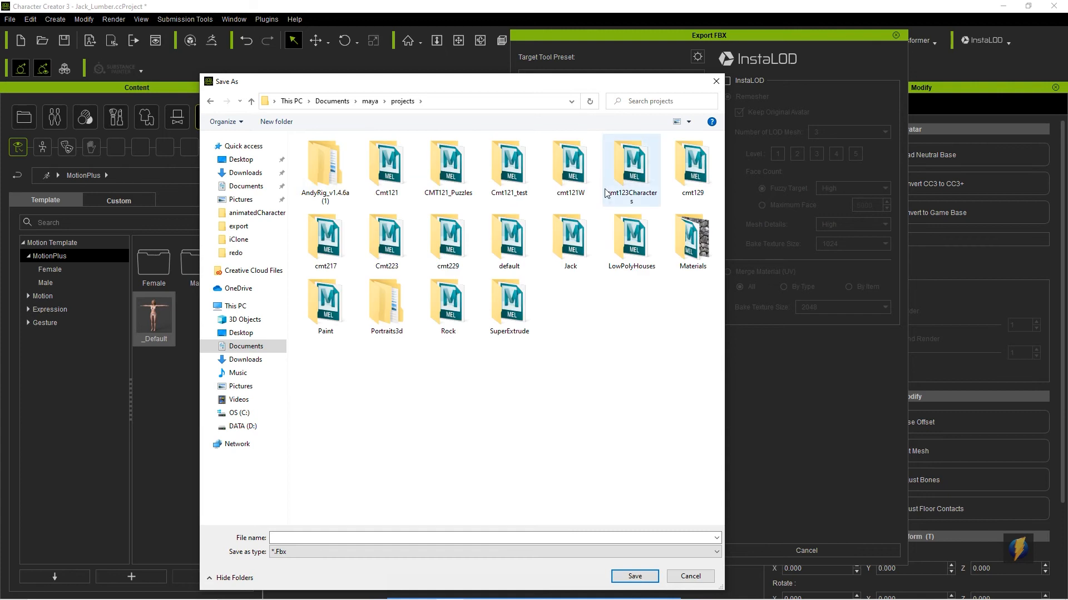
double_click(568, 242)
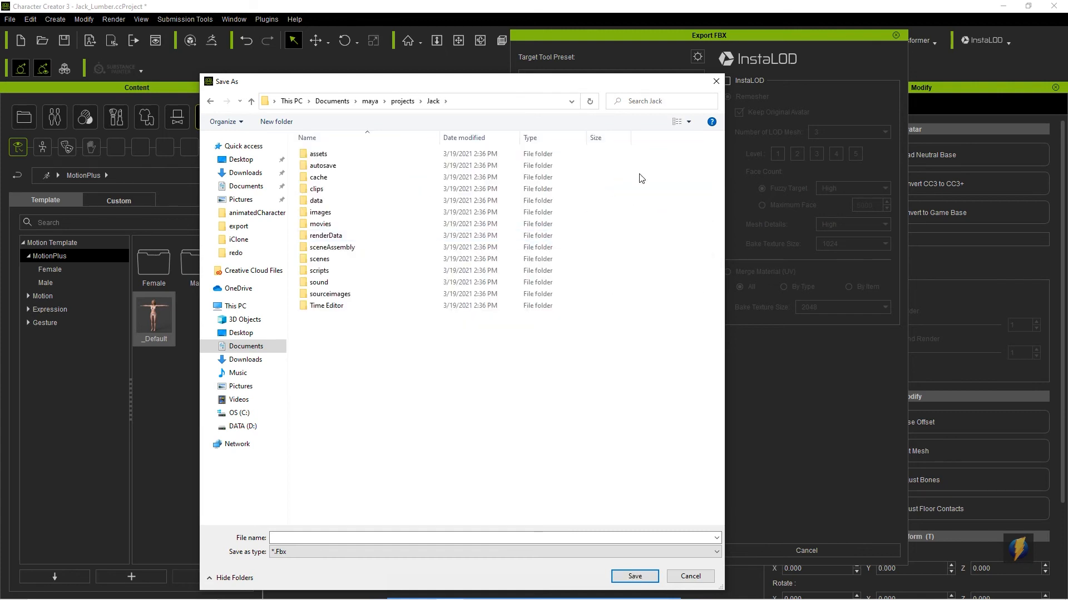
double_click(319, 259)
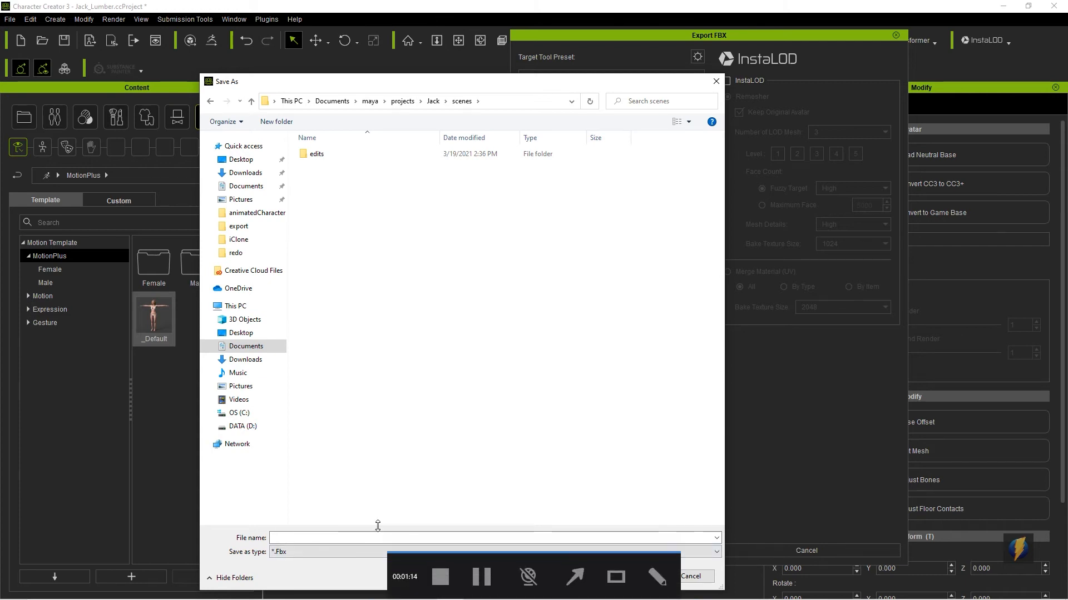
click(493, 538)
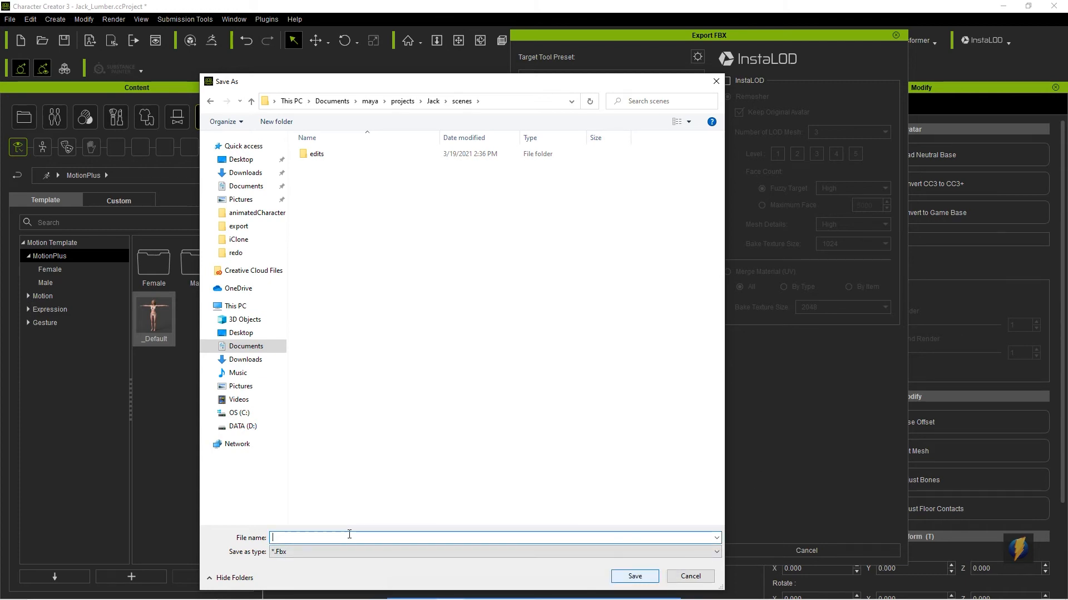
text(Jack)
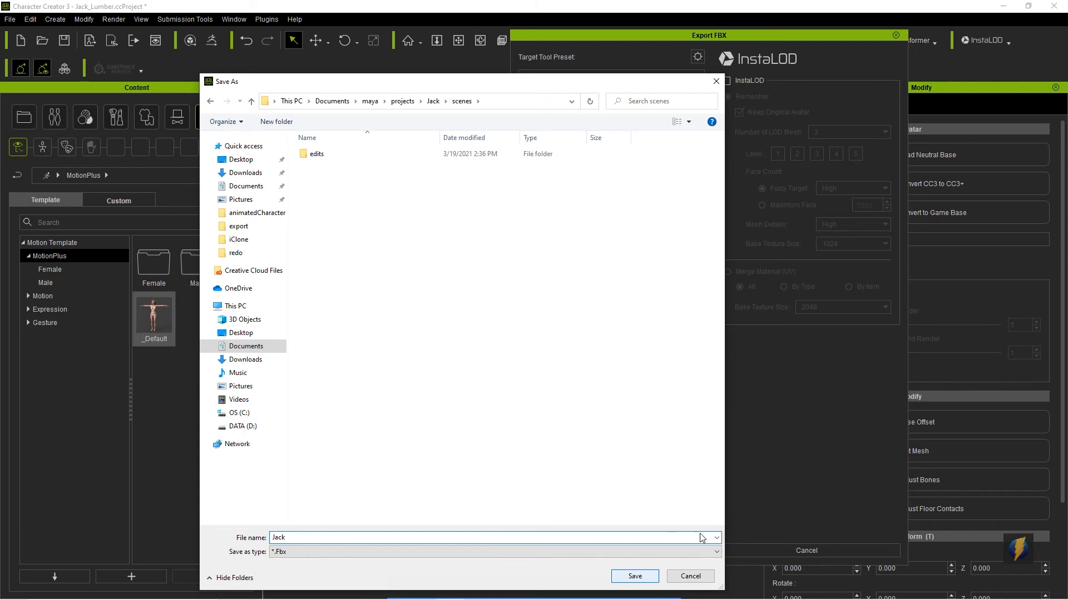
click(634, 576)
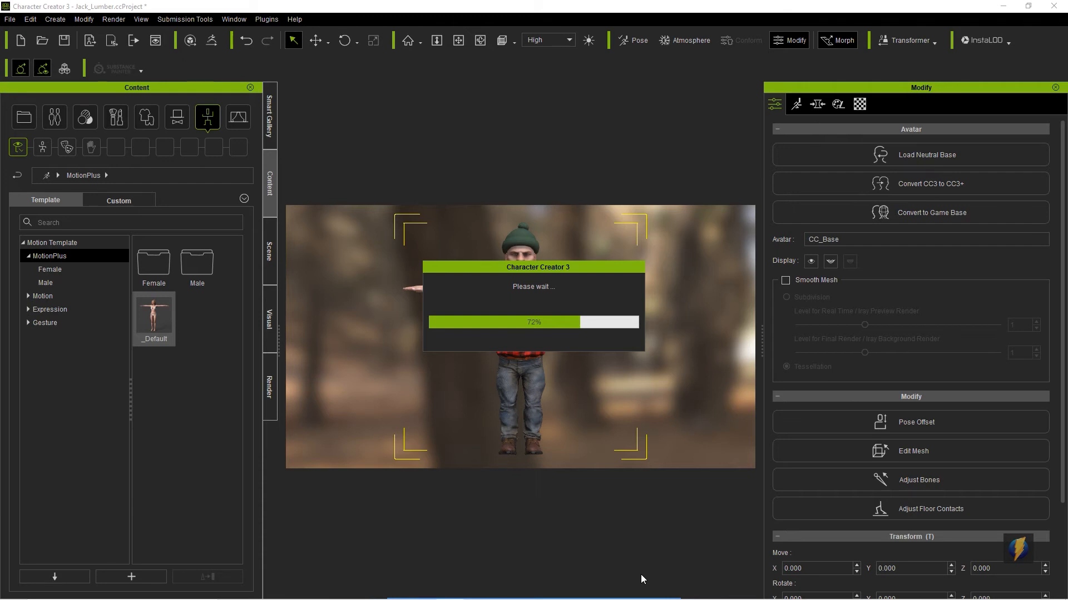
mouse_move(677, 552)
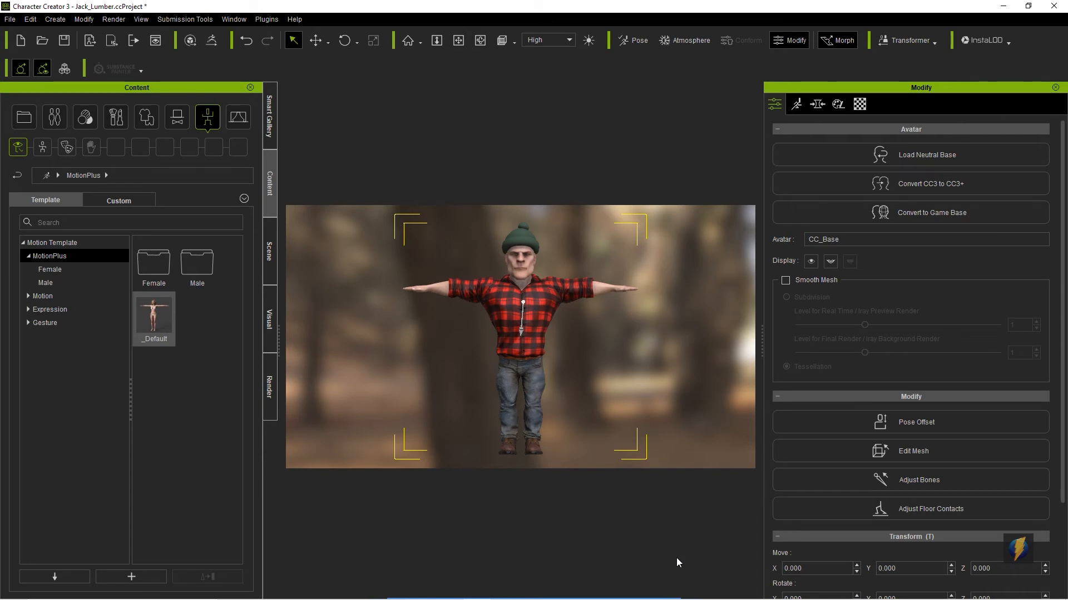
key(alt+tab)
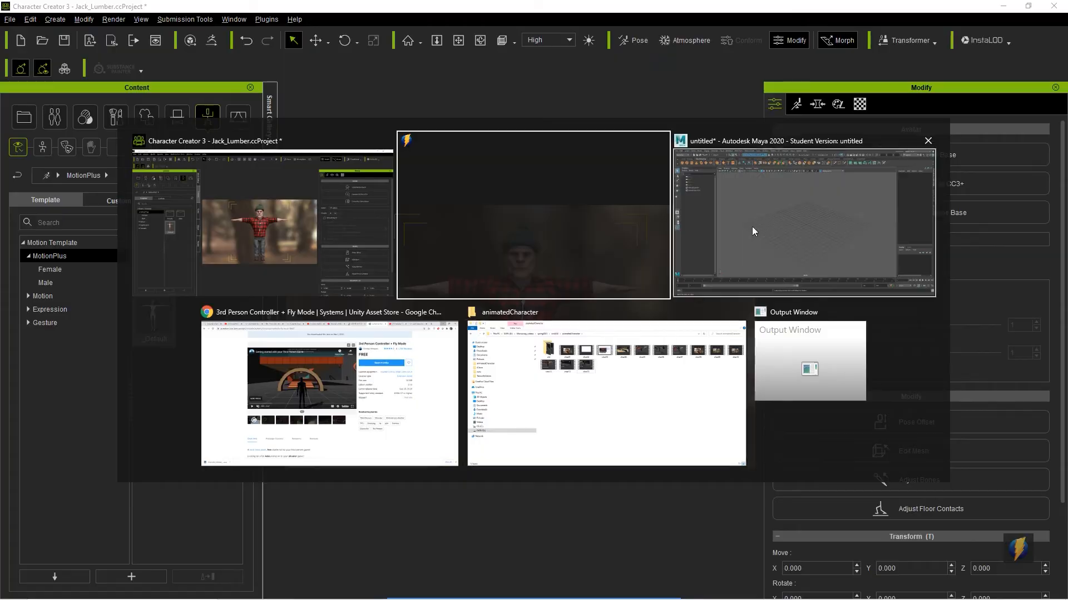
Step: In Maya, import Jack.Fbx from the scenes folder into the empty scene
click(753, 232)
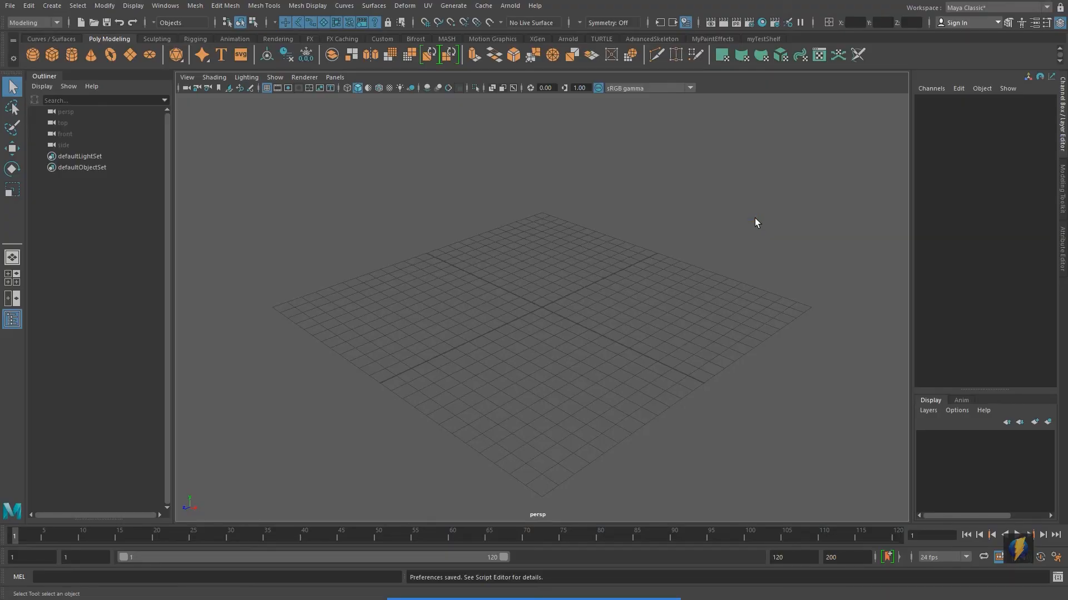
mouse_move(541, 112)
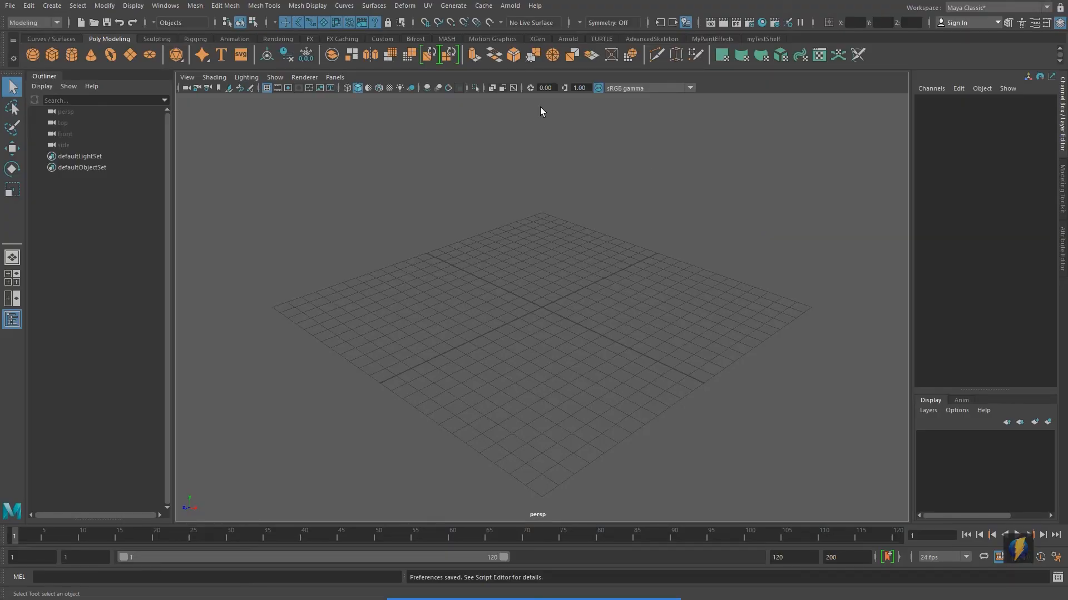
mouse_move(474, 272)
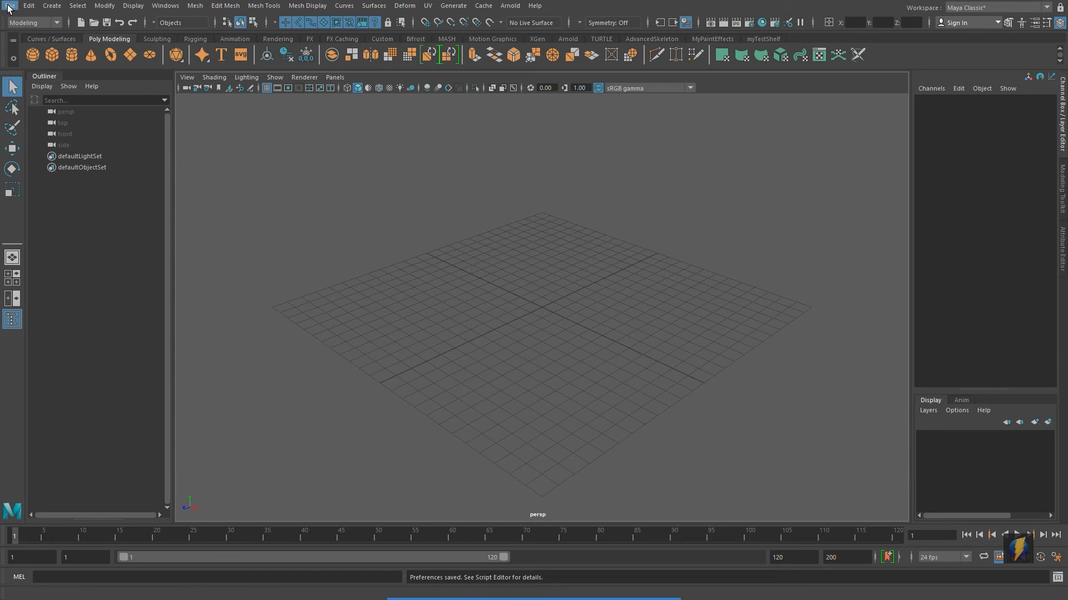
click(10, 6)
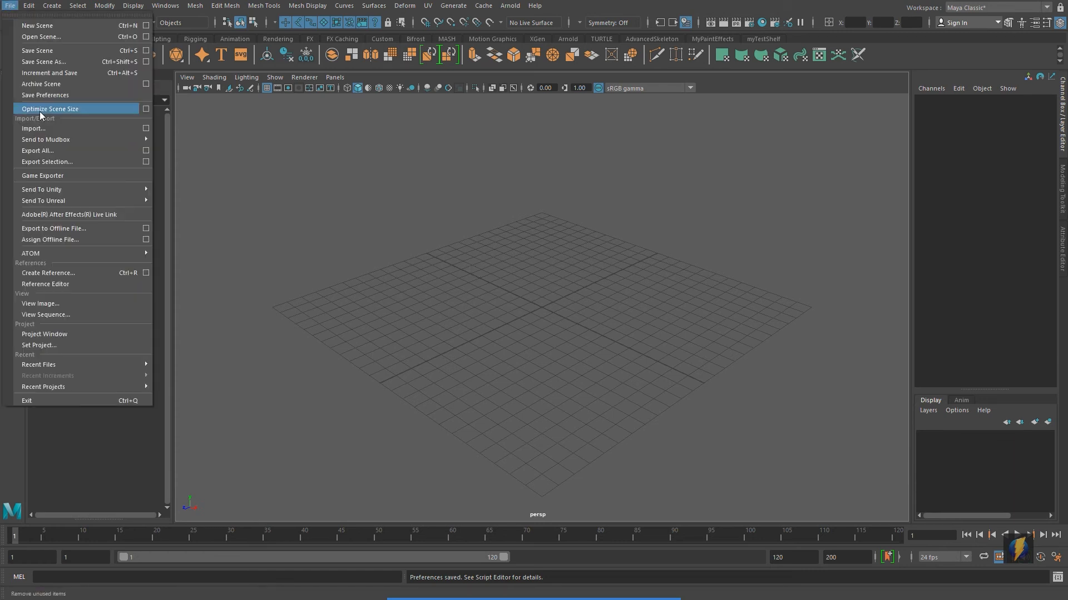
click(32, 128)
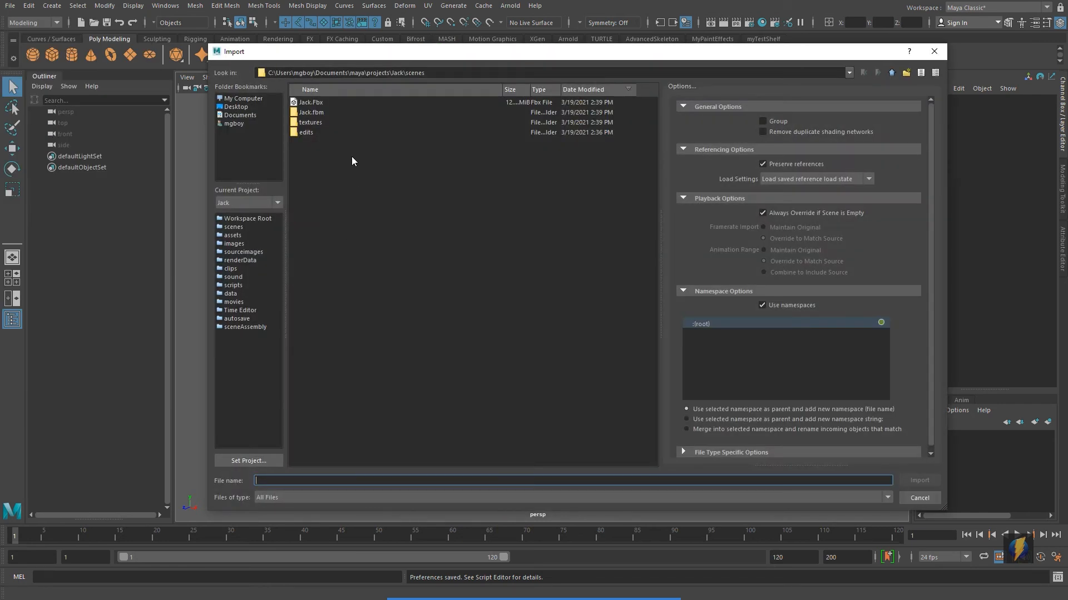
click(311, 103)
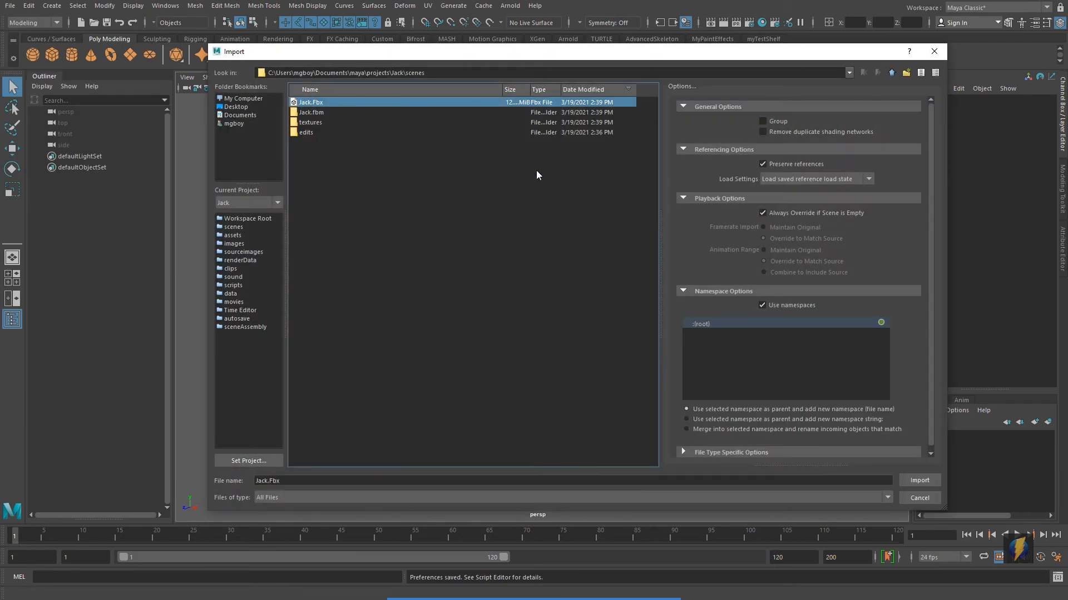
mouse_move(919, 480)
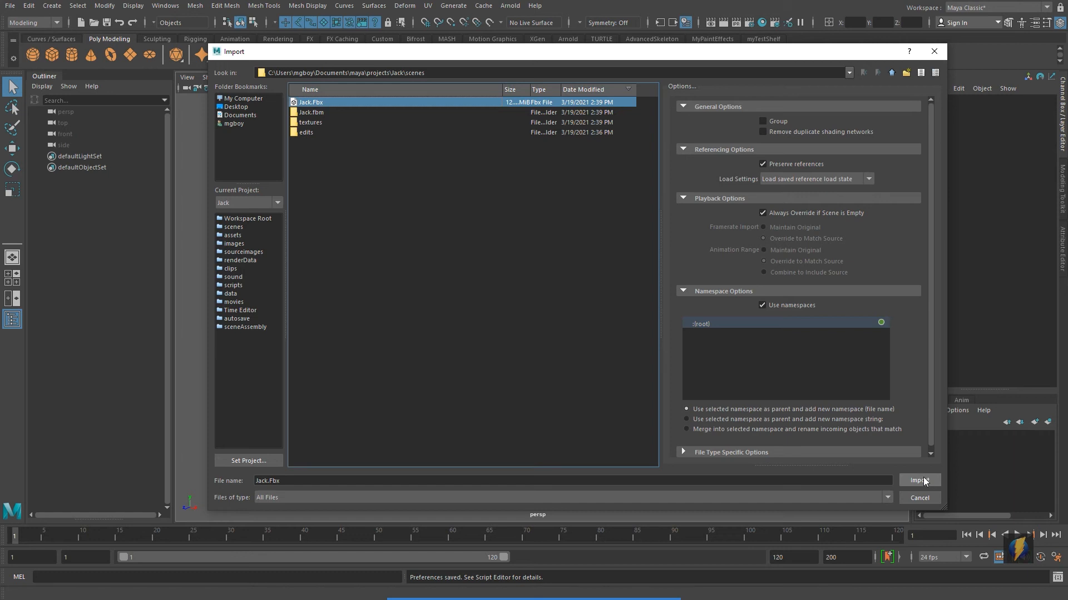
click(918, 480)
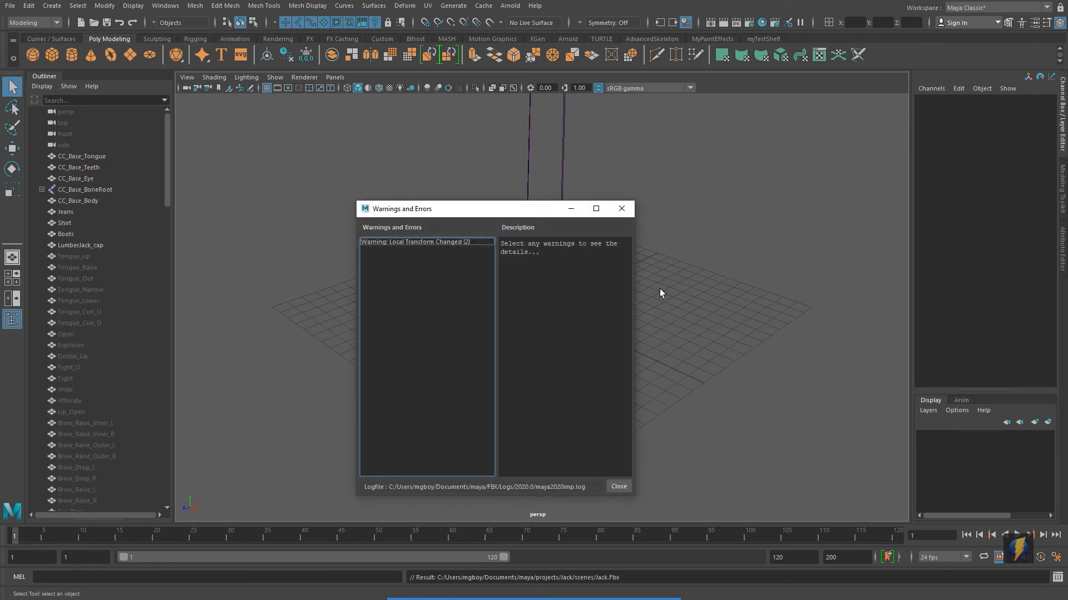
Step: Dismiss the import warnings and display the lumberjack as a wireframe showing its skeleton
click(617, 486)
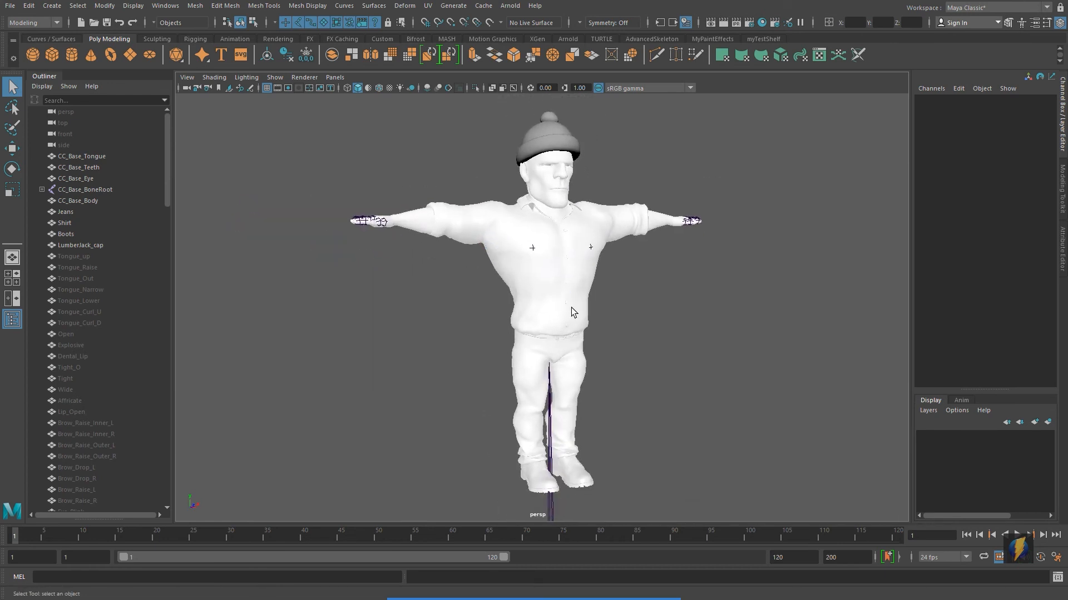
key(4)
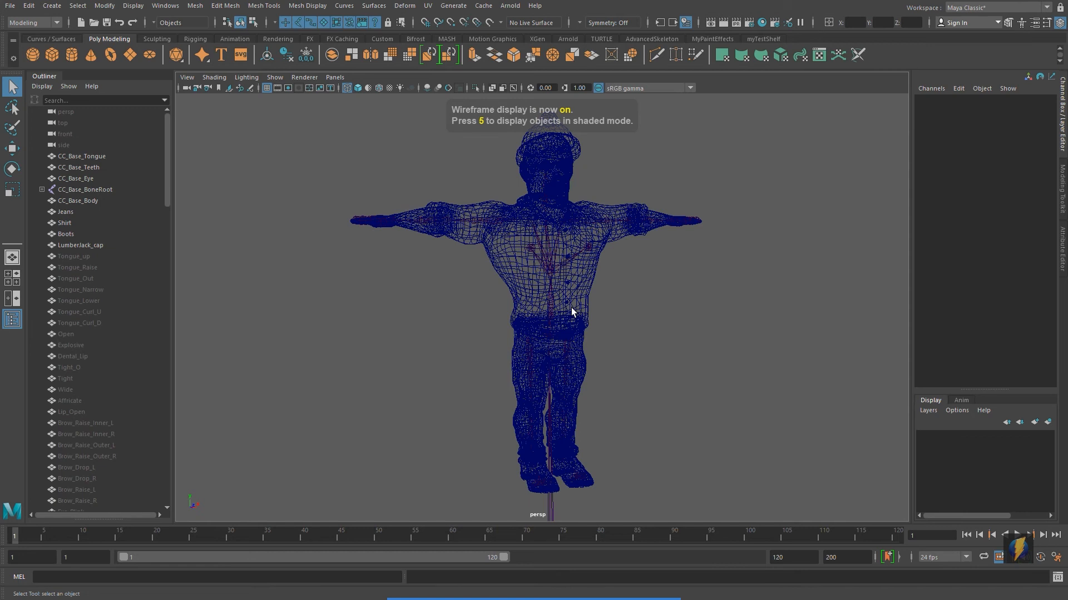
key(5)
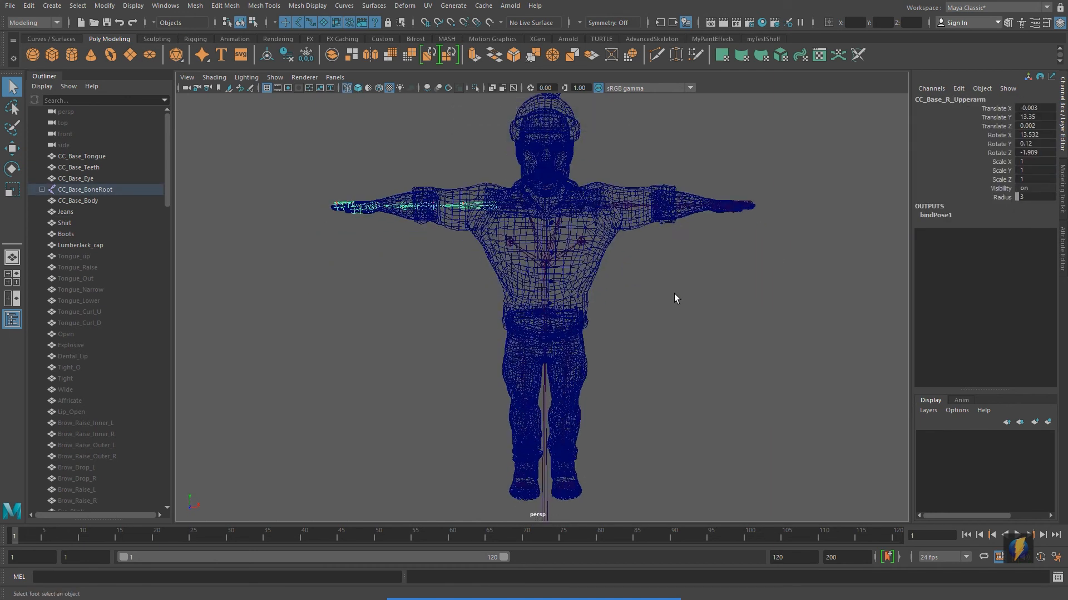
Step: In shaded view, rotate the right upper arm bone down to test mesh deformation
key(5)
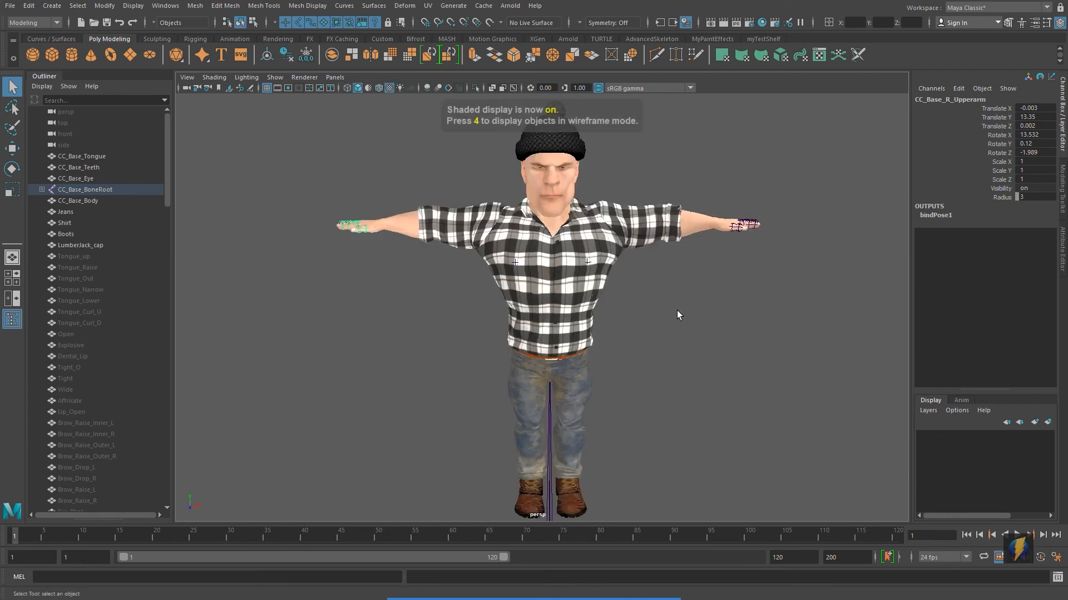
key(6)
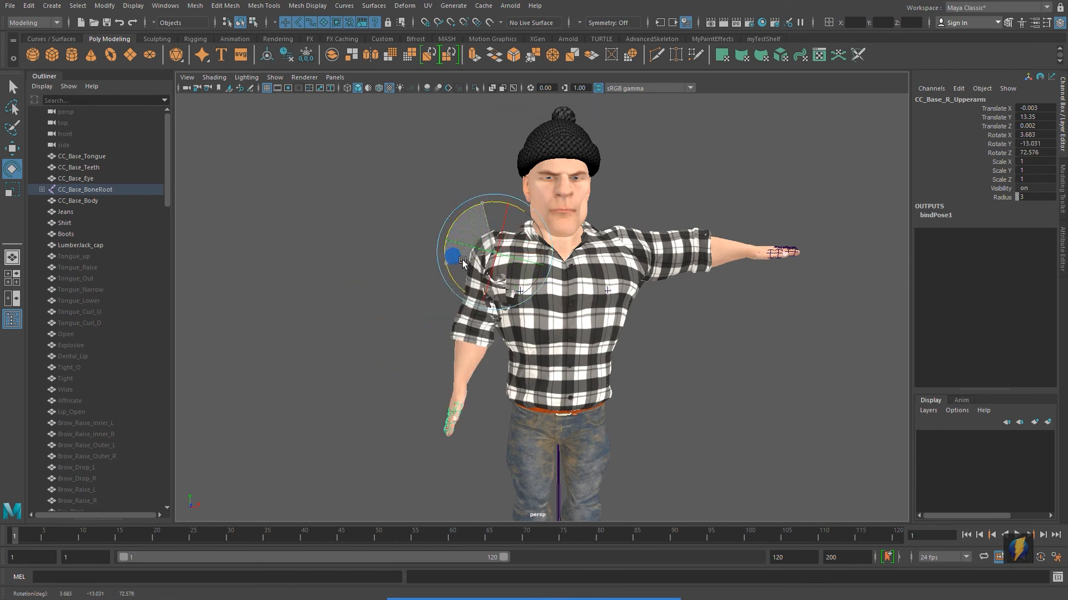
drag(455, 255, 446, 193)
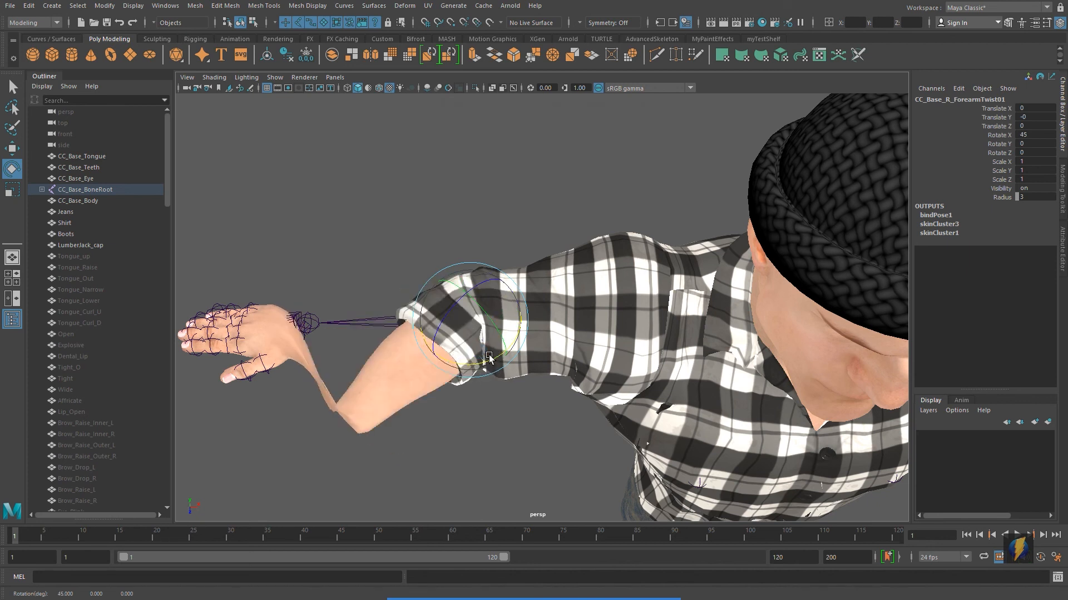
key(4)
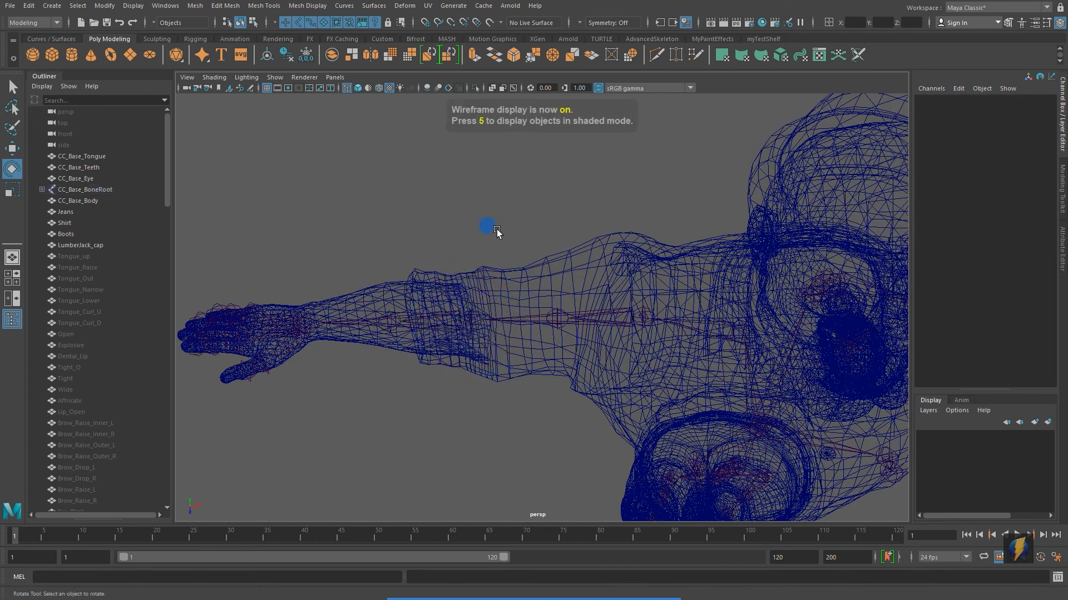
Step: Inspect the bent arm in wireframe and shaded views, then return the character to T-pose
click(487, 320)
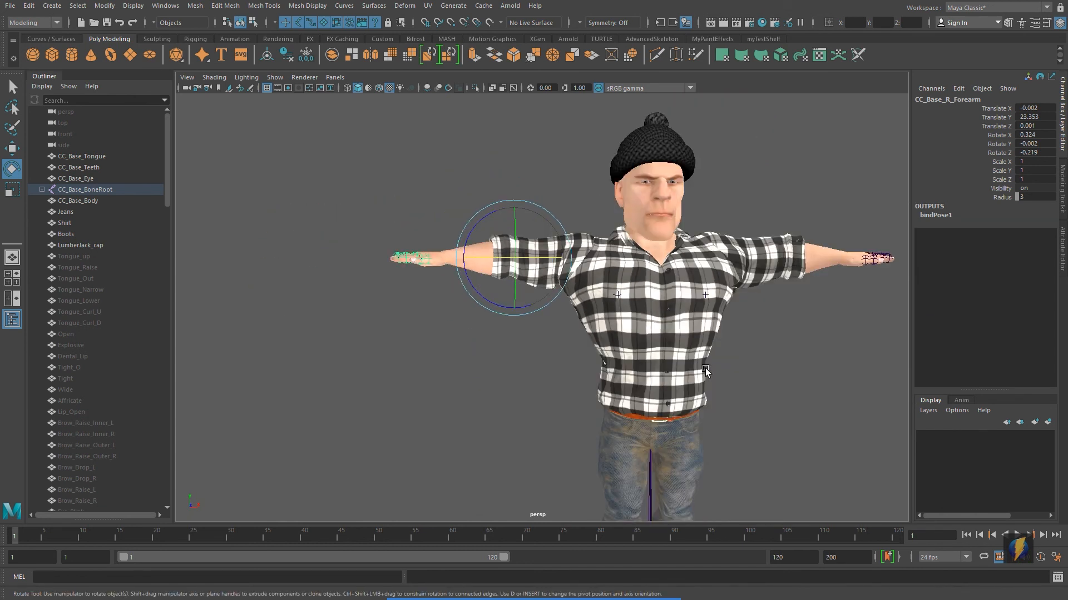
key(4)
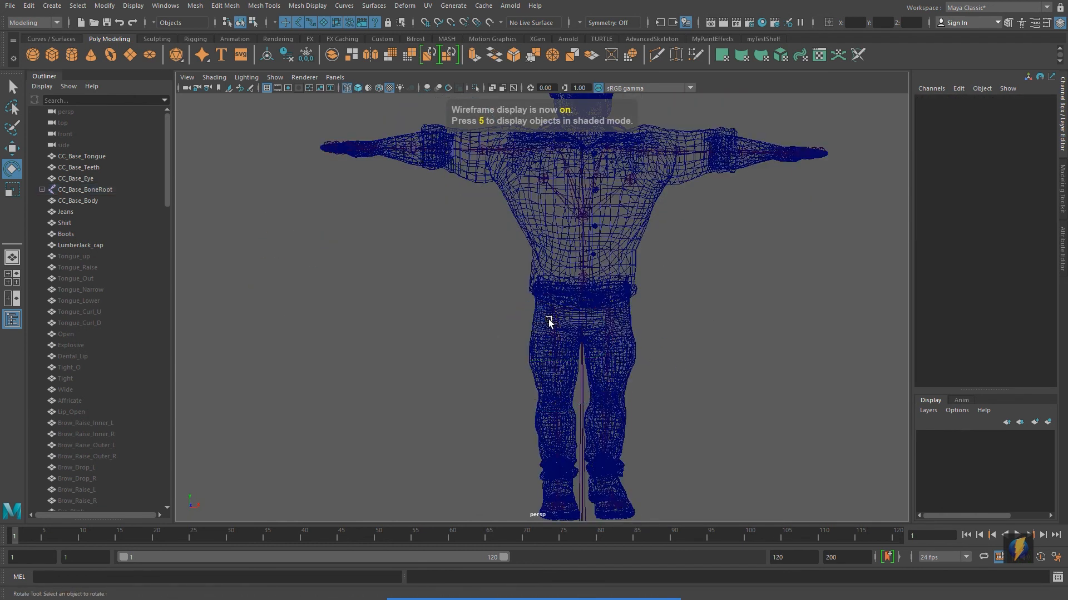
key(5)
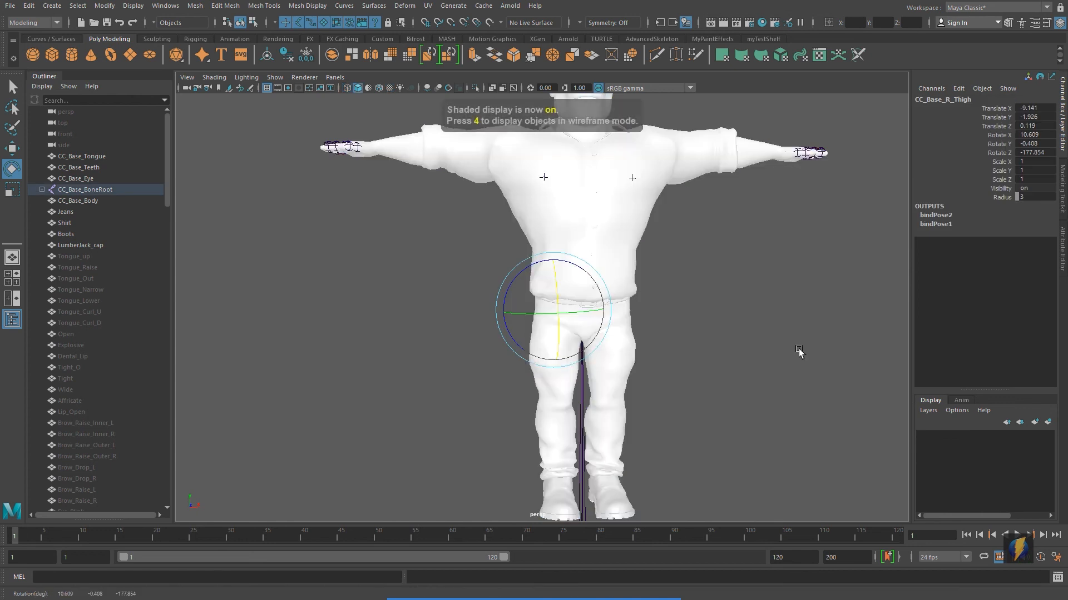